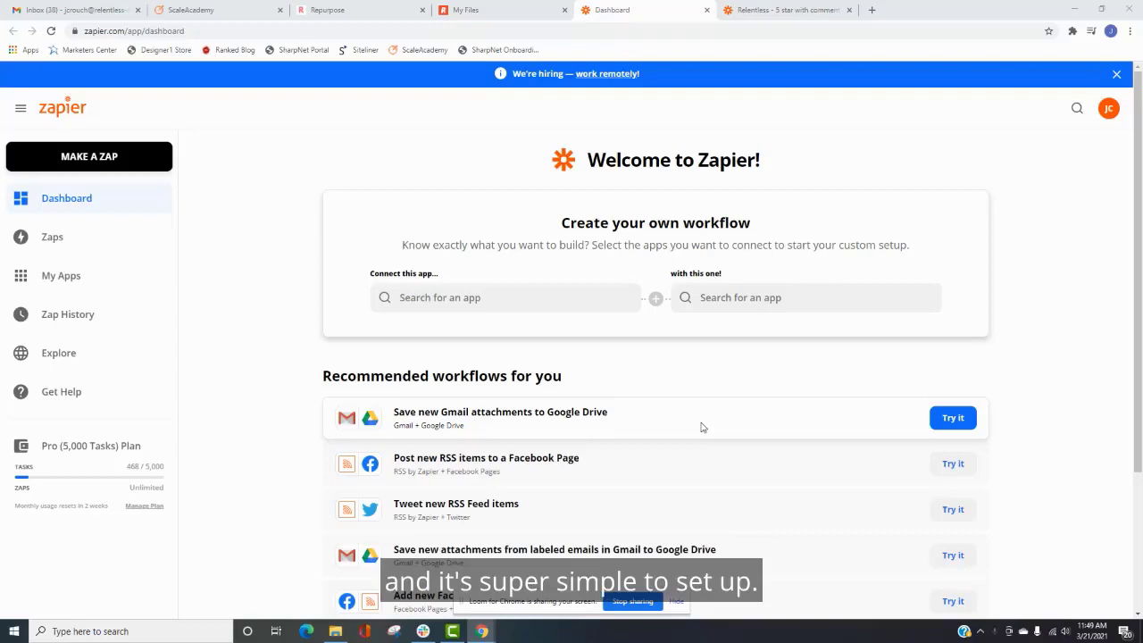
mouse_move(126, 78)
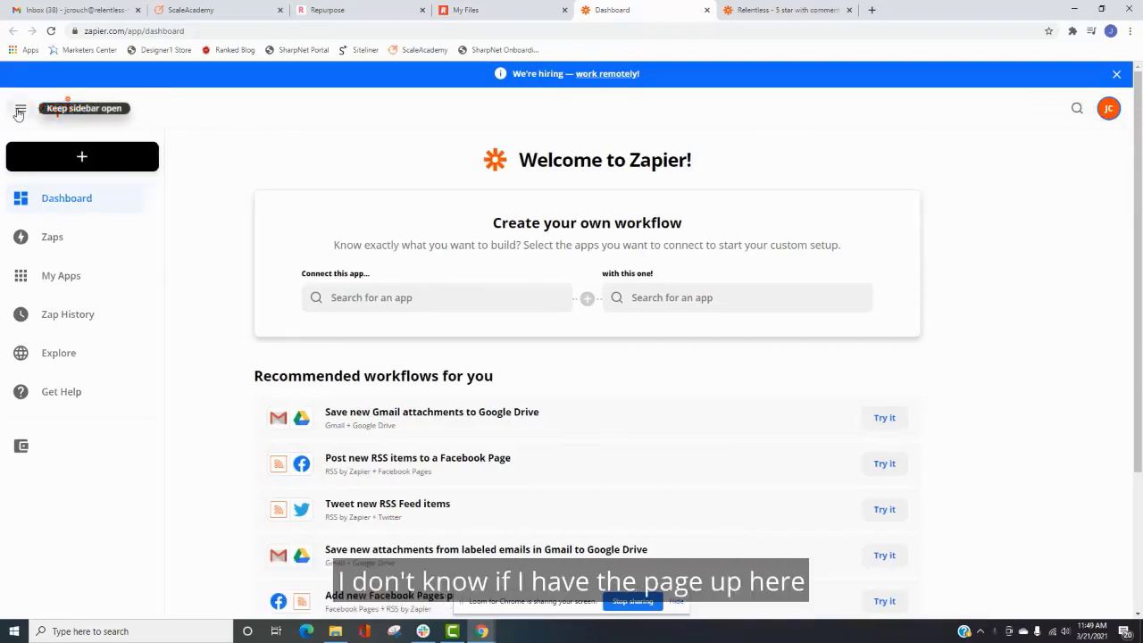
- Start a new zap triggered by New Review in Google My Business
click(17, 110)
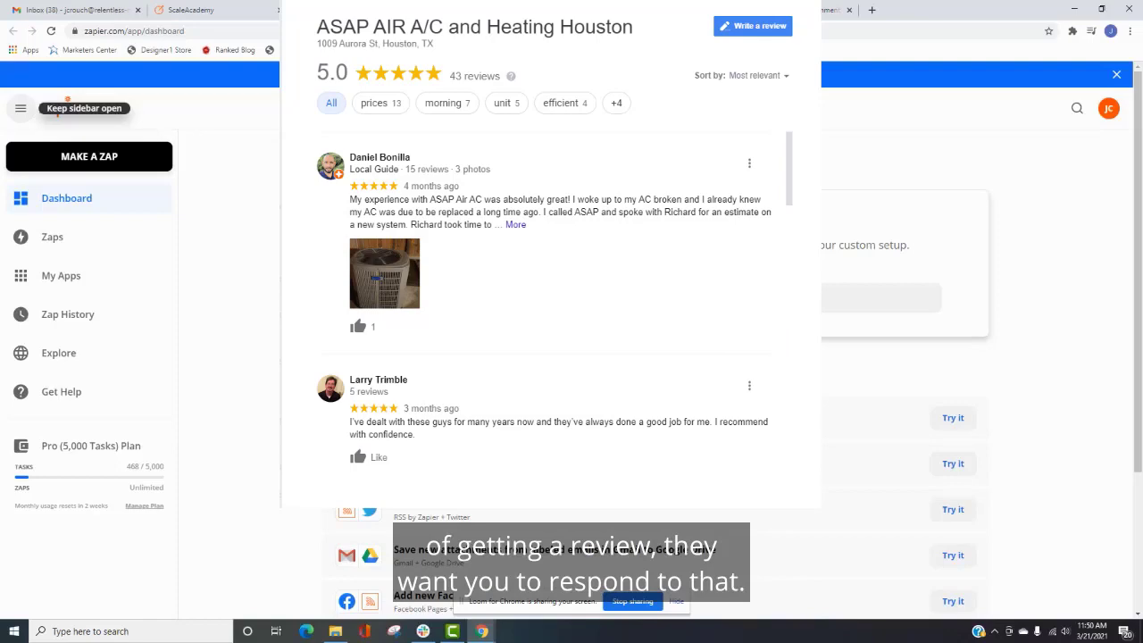
click(641, 9)
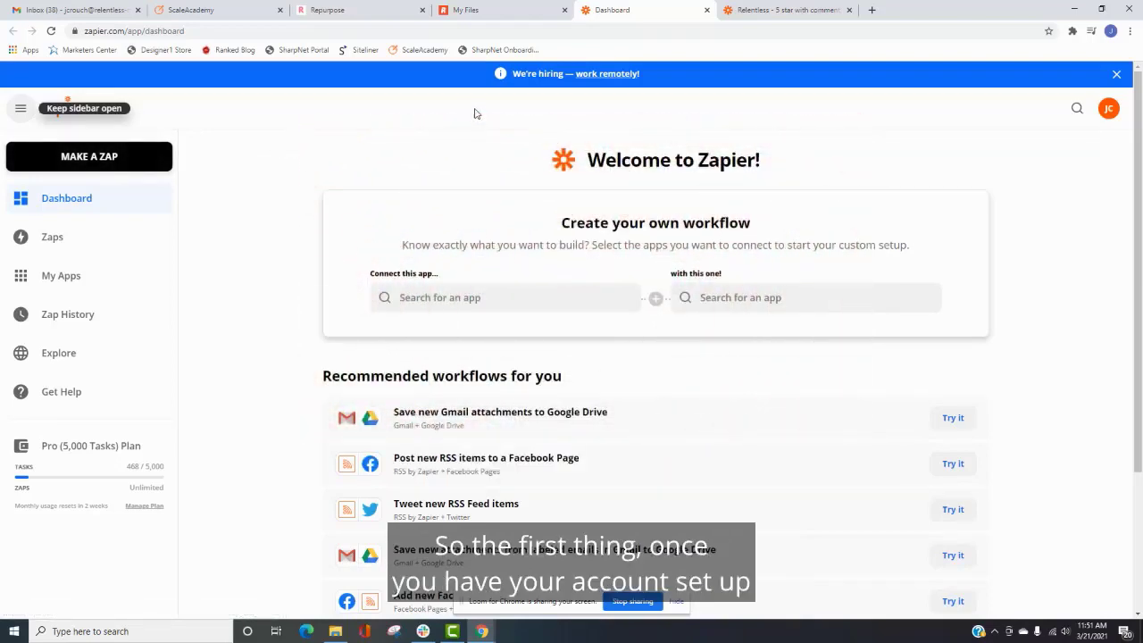
mouse_move(93, 163)
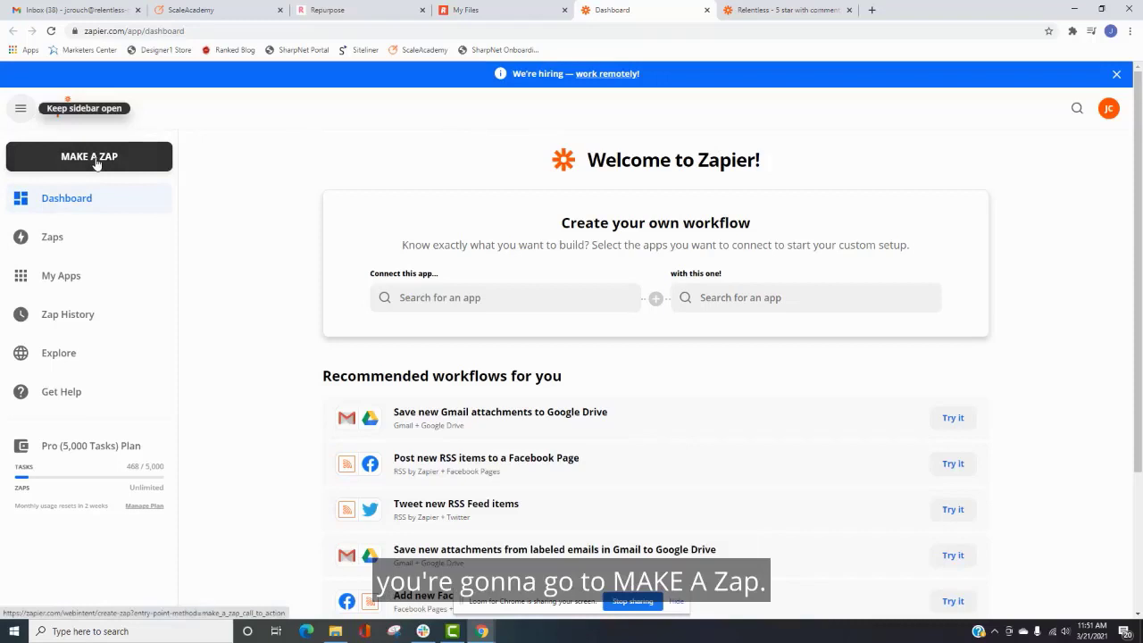
click(88, 157)
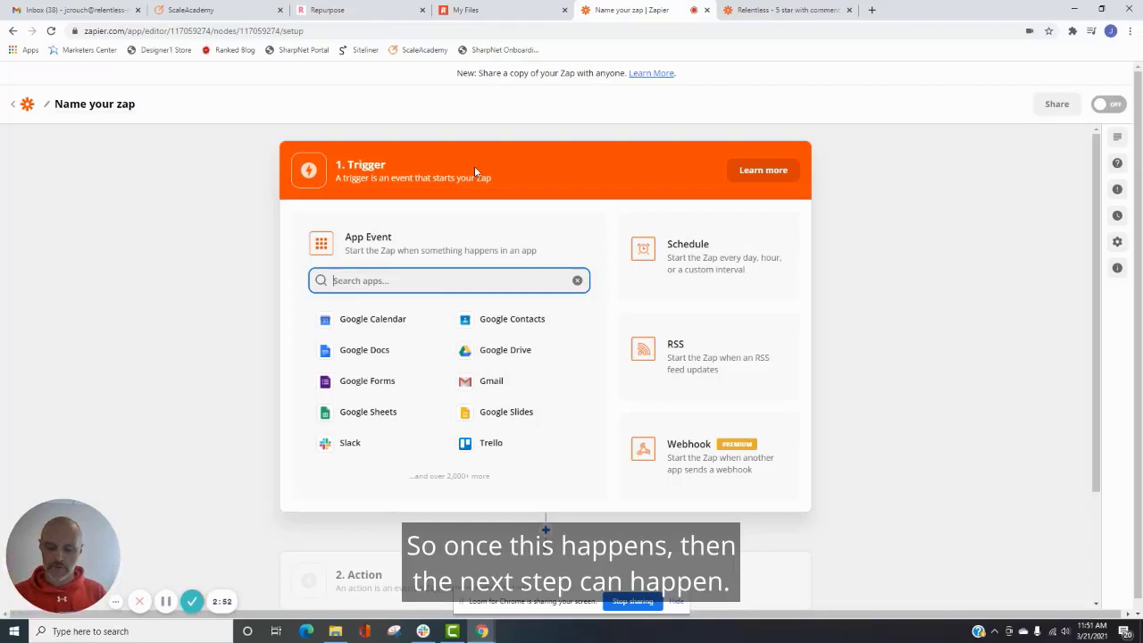
text(google my)
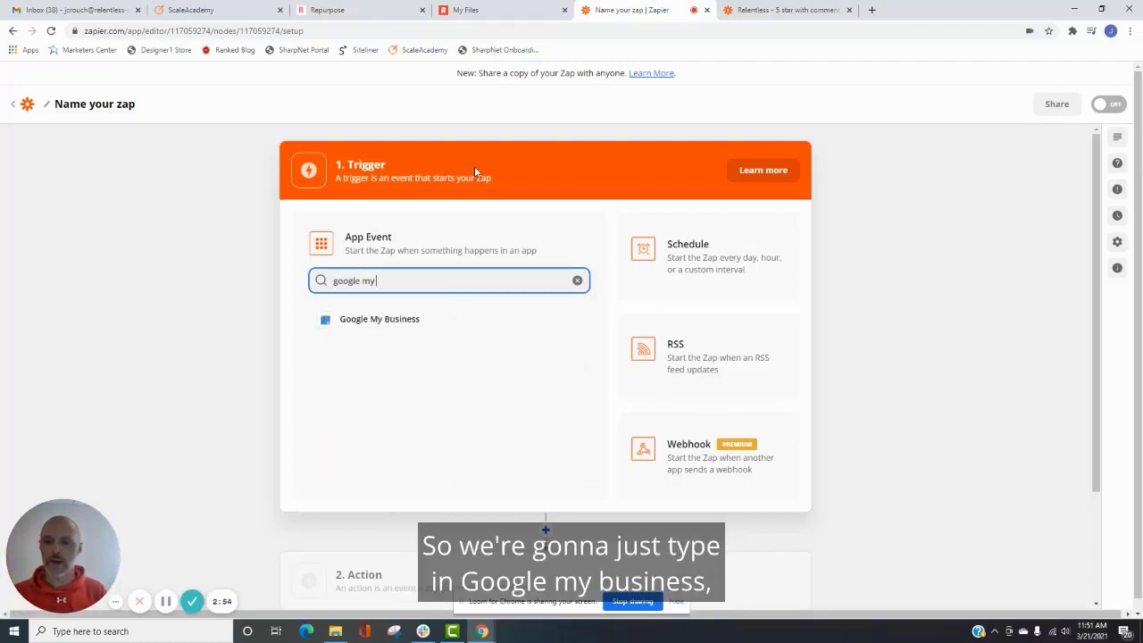
click(379, 319)
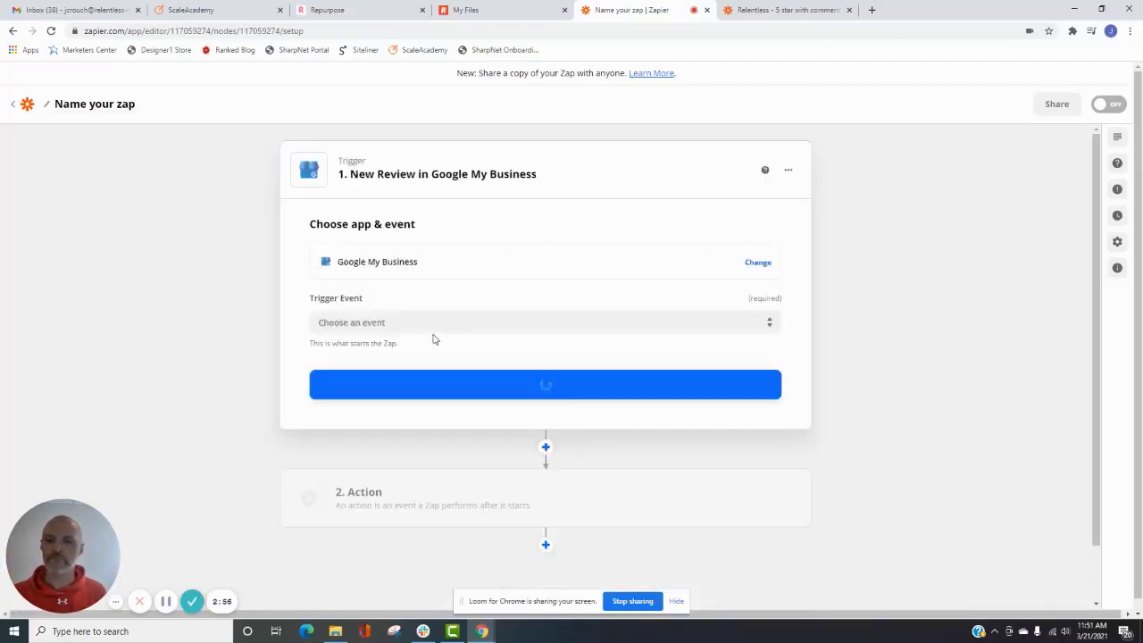
click(545, 323)
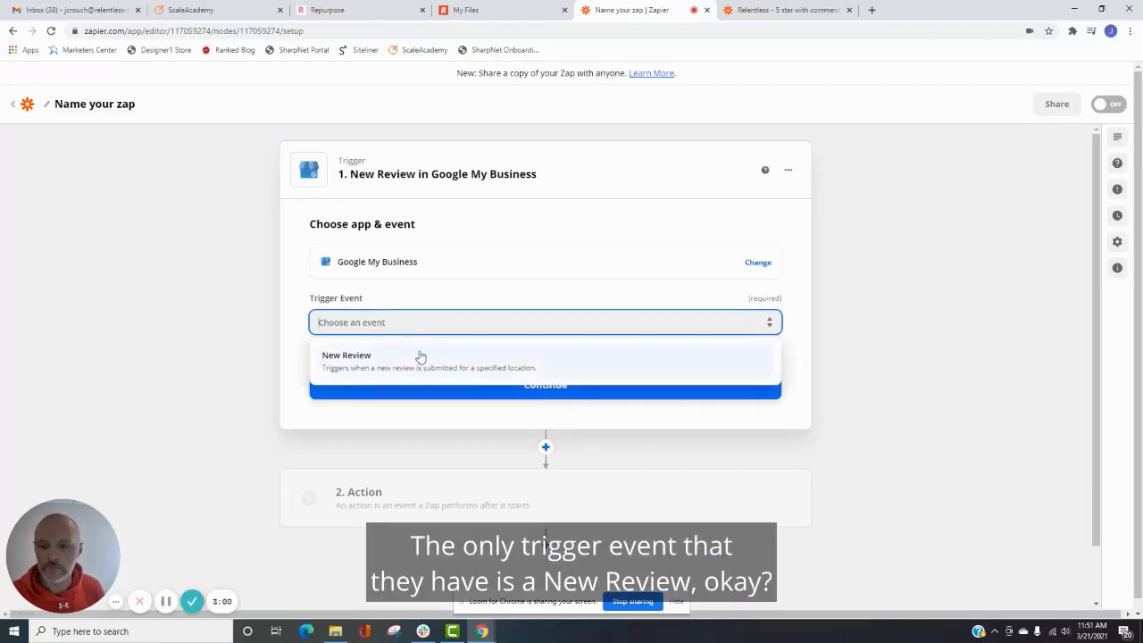
click(346, 356)
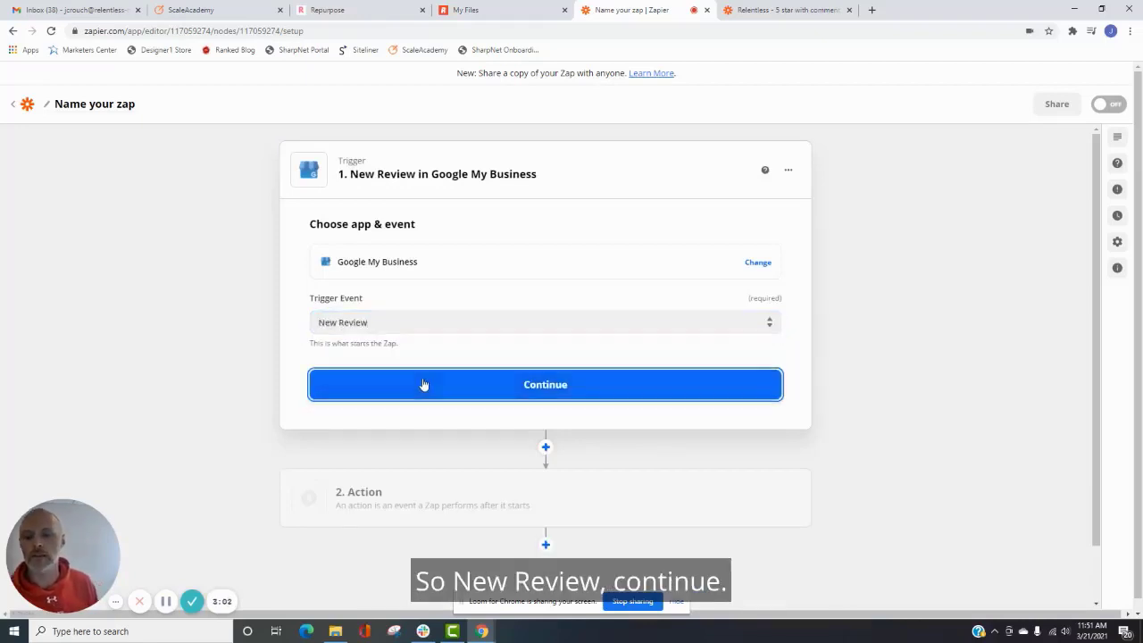
click(545, 384)
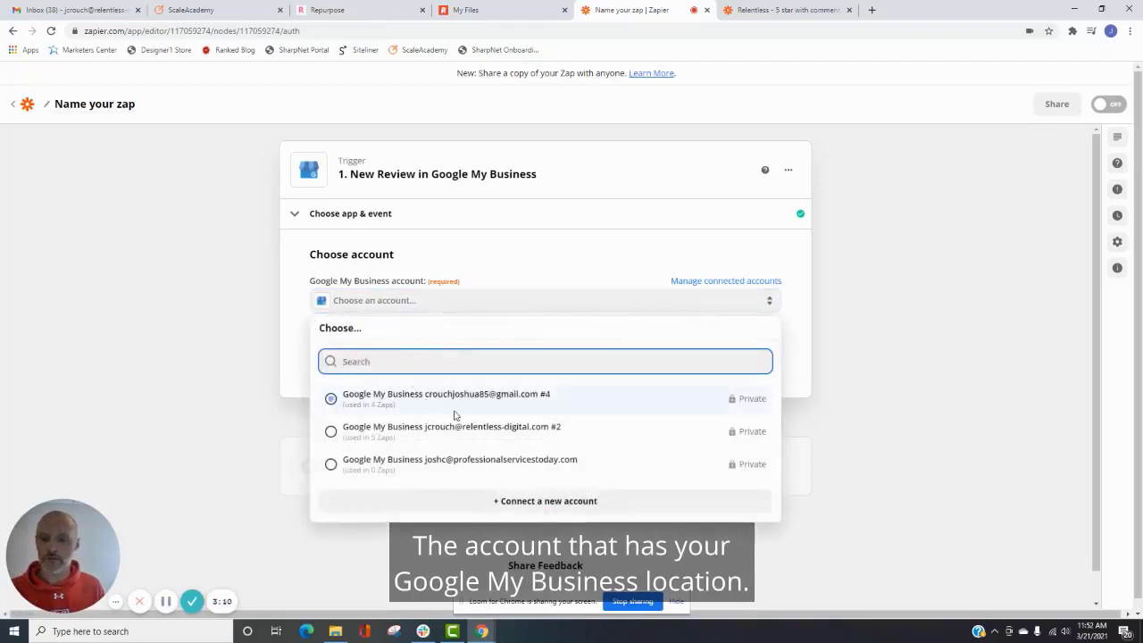
- Use the second Google My Business account and the Relentless Digital location
click(476, 431)
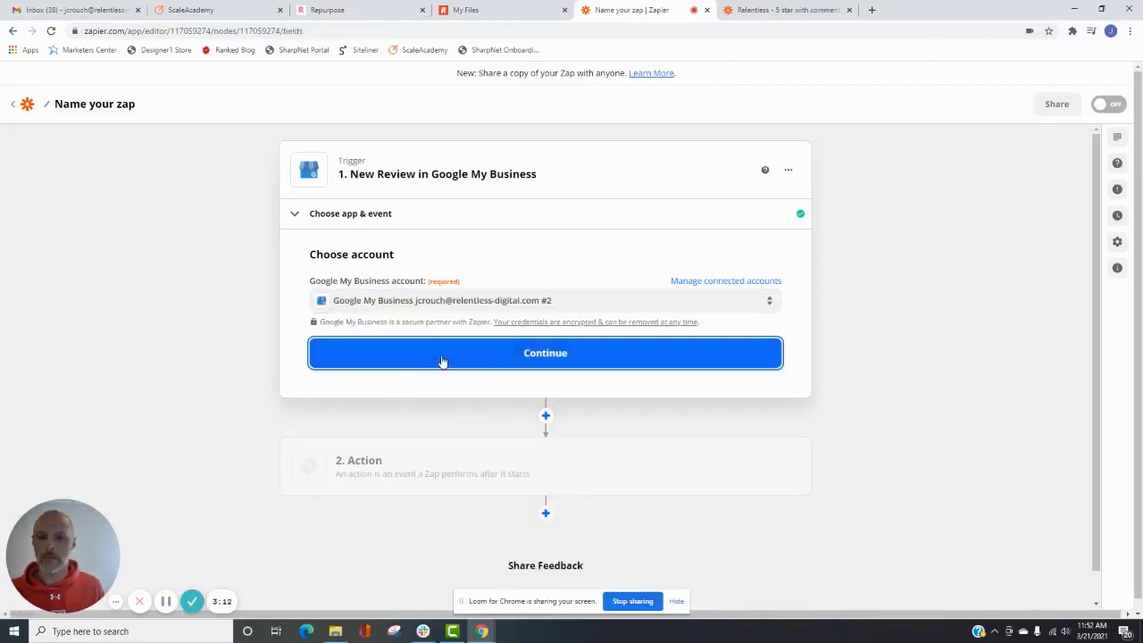
click(545, 353)
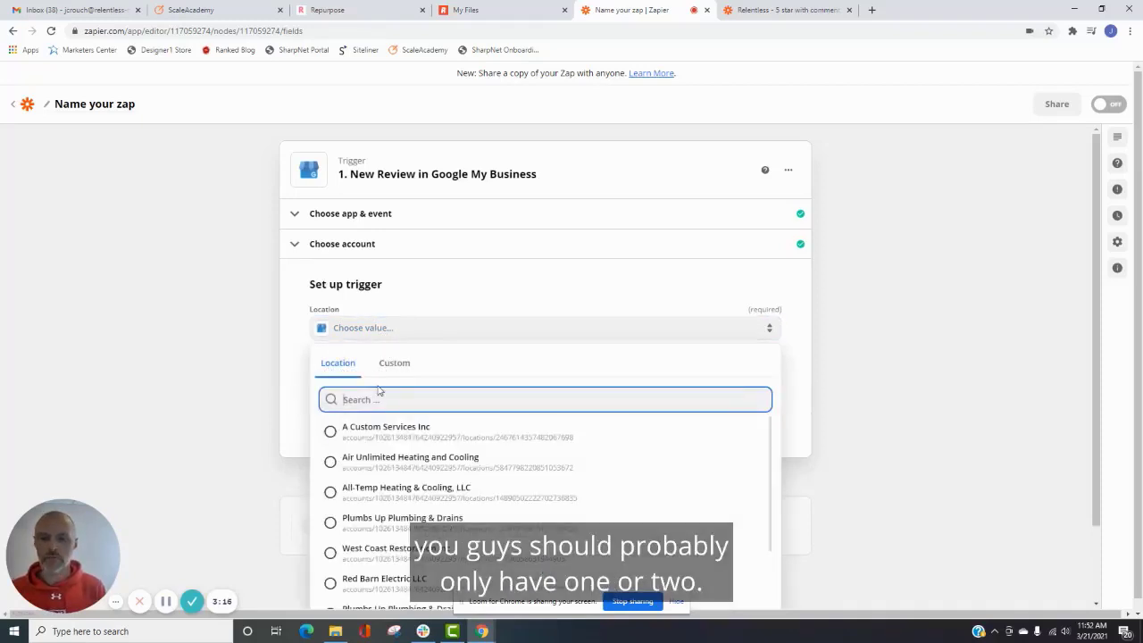
text(rel)
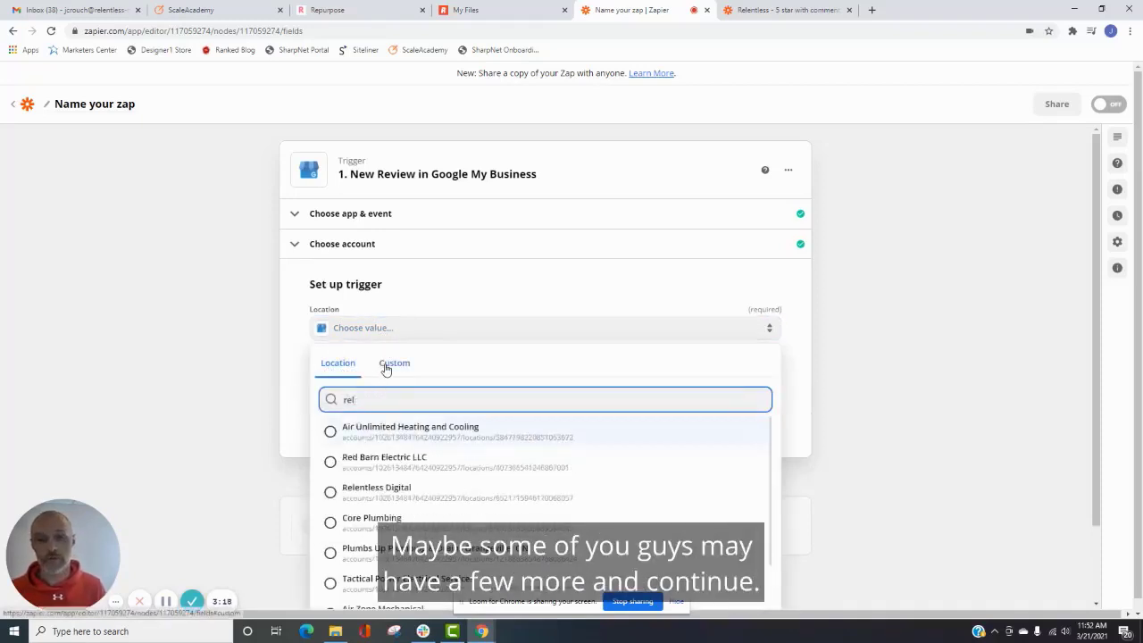
click(377, 492)
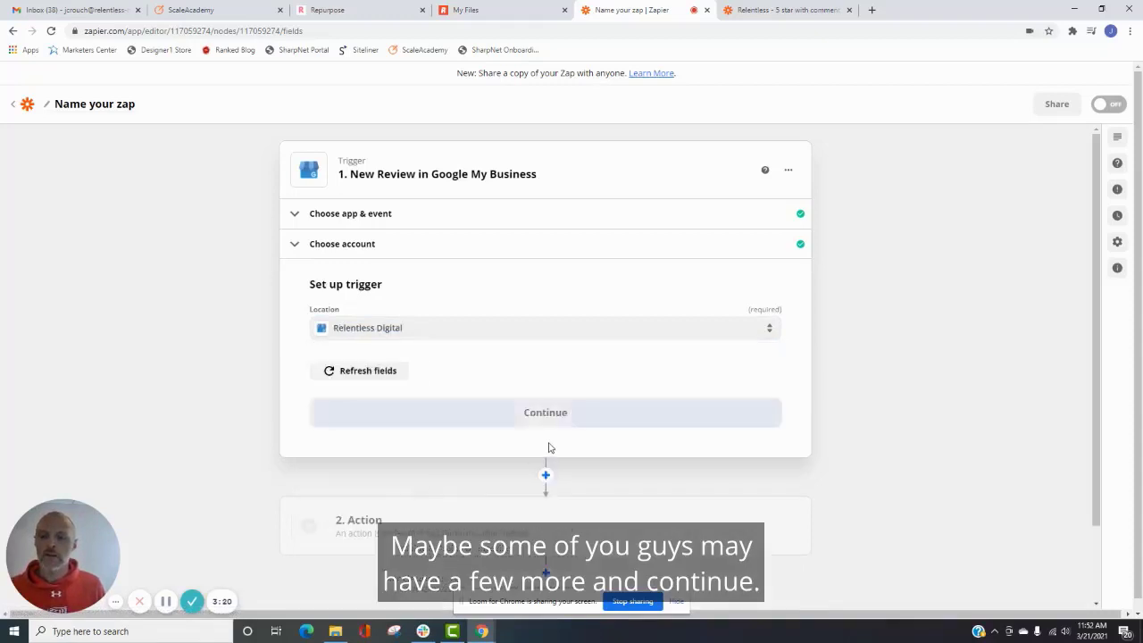
click(545, 412)
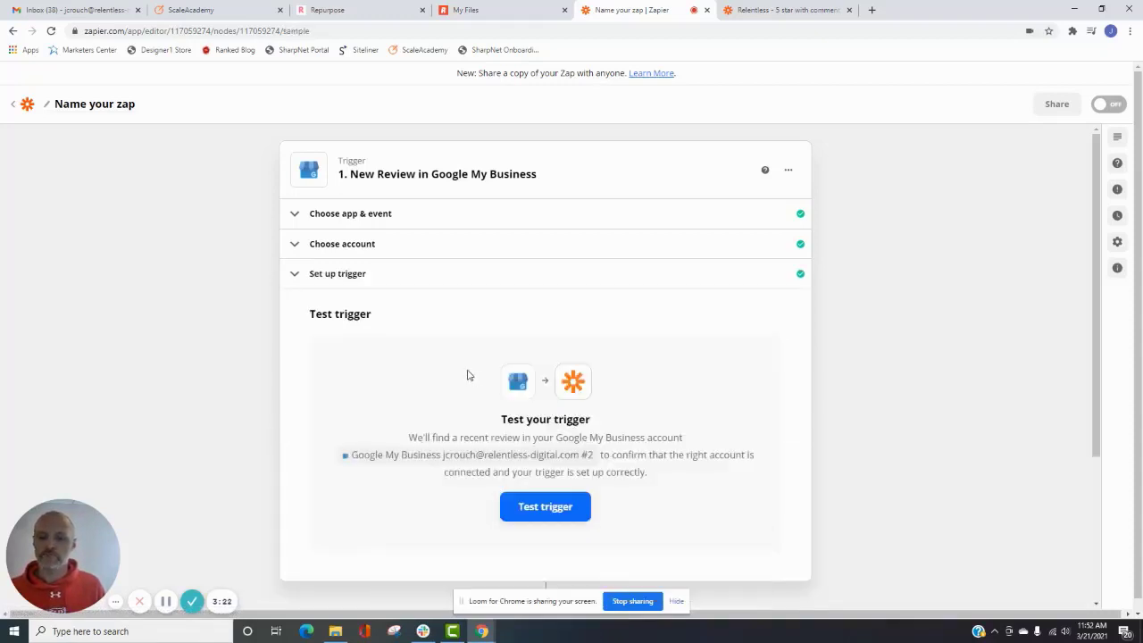
- Test the trigger and load sample Review B as the test data
click(545, 506)
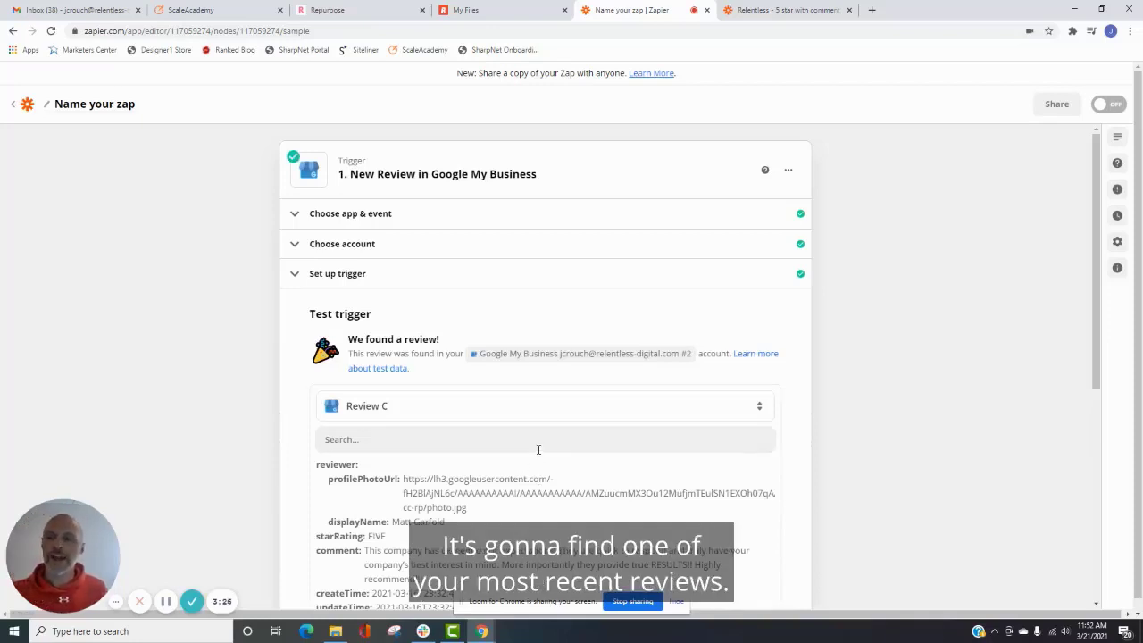
mouse_move(526, 390)
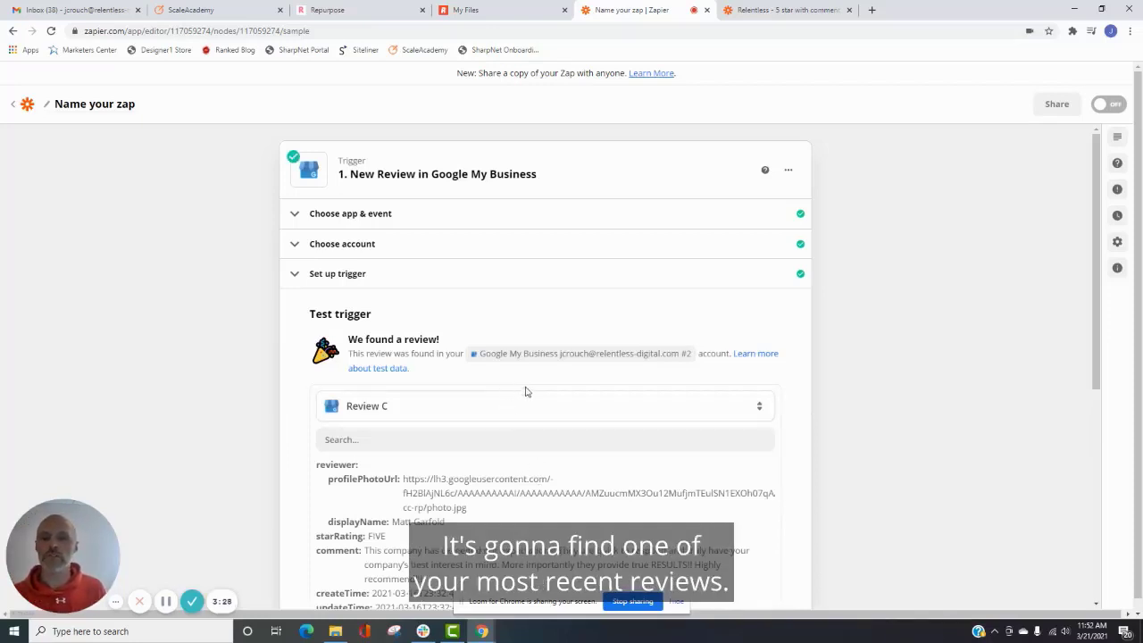
mouse_move(587, 382)
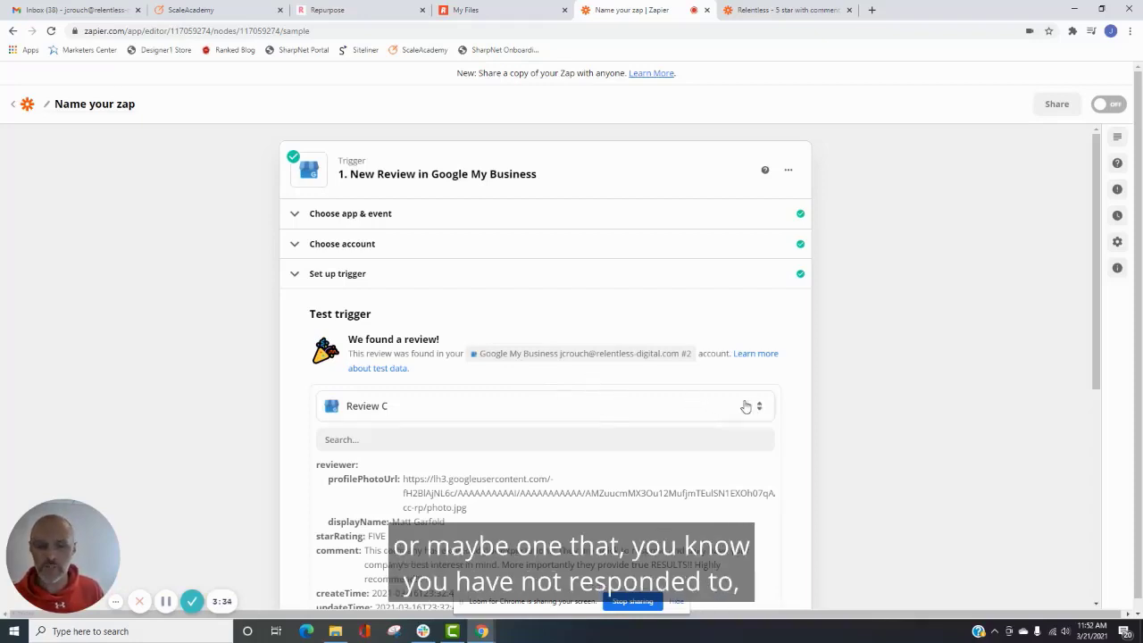
click(757, 406)
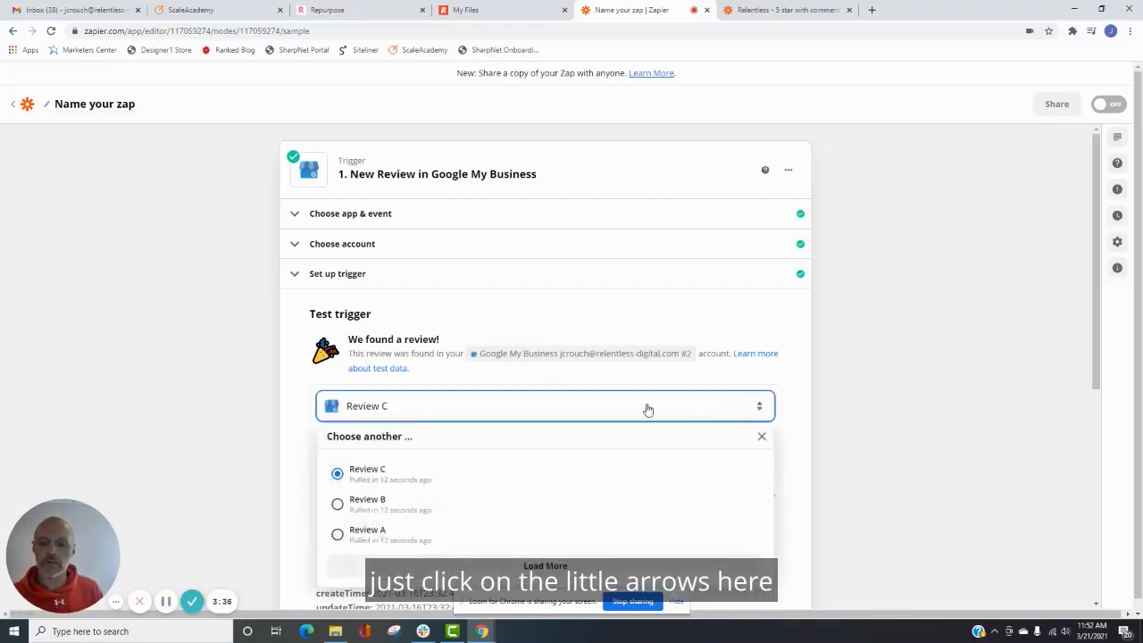
click(367, 504)
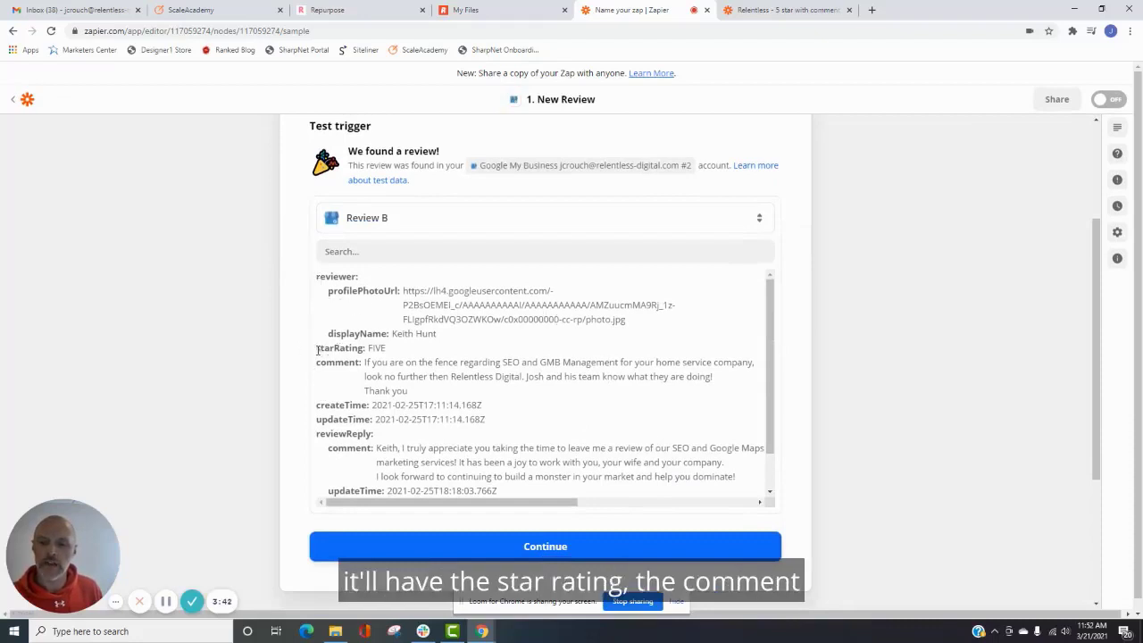
mouse_move(336, 447)
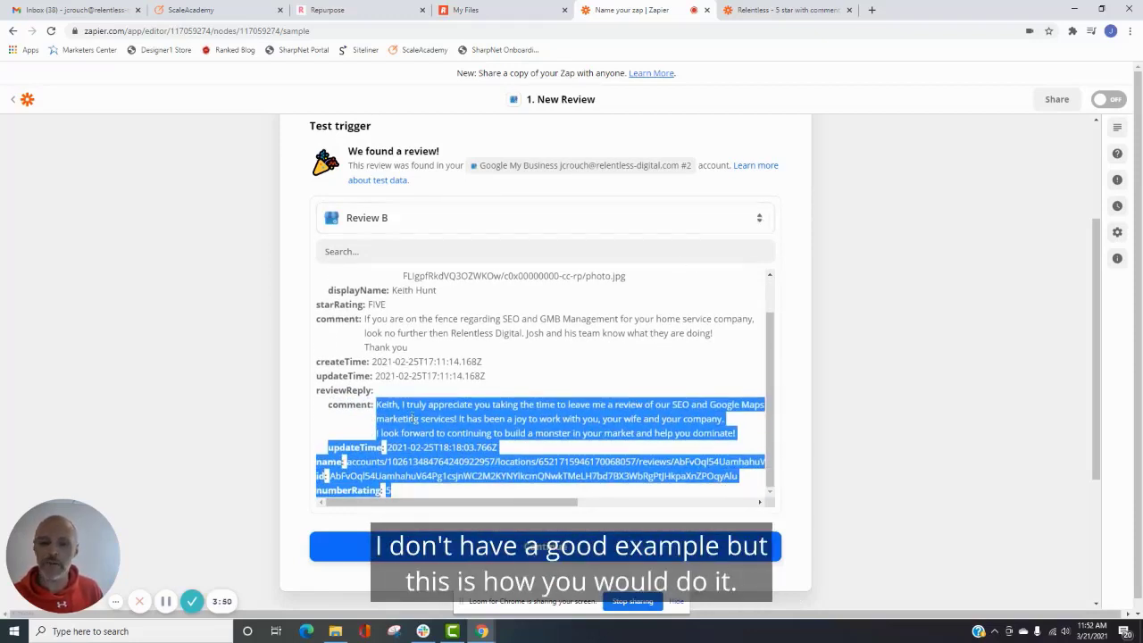
mouse_move(545, 521)
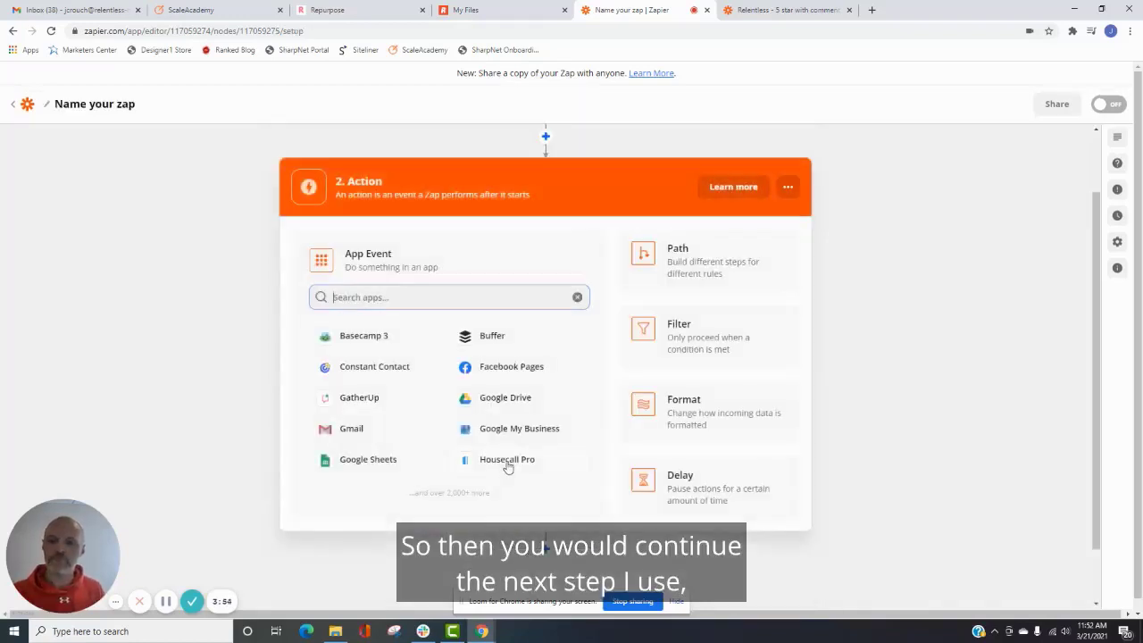
- Add a Filter by Zapier step and scroll to its first condition
click(429, 297)
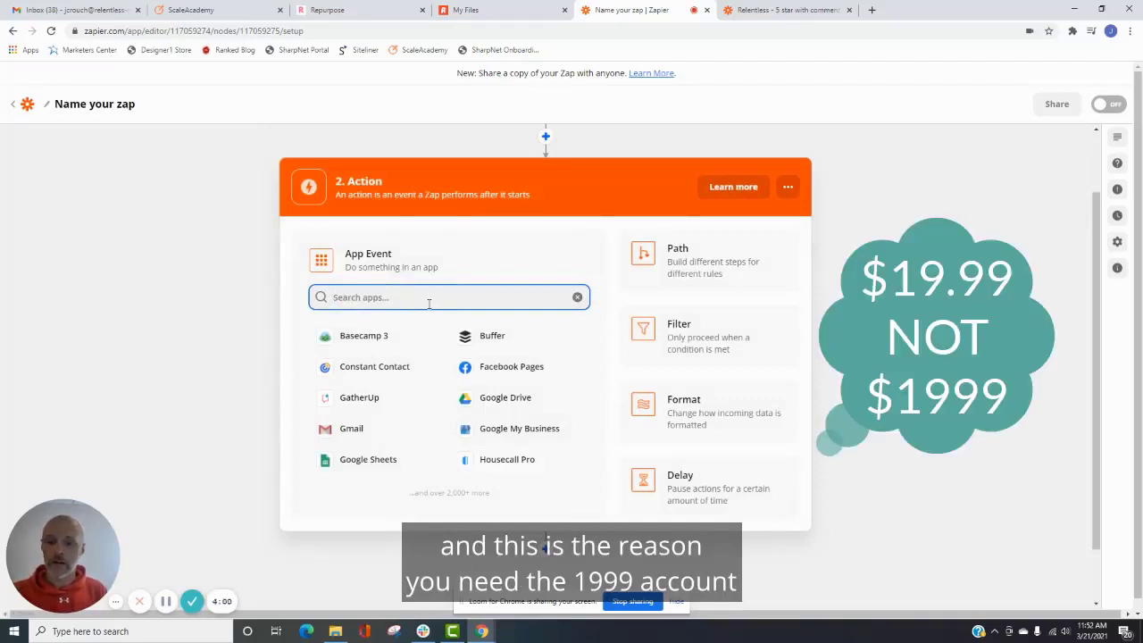
text(filter)
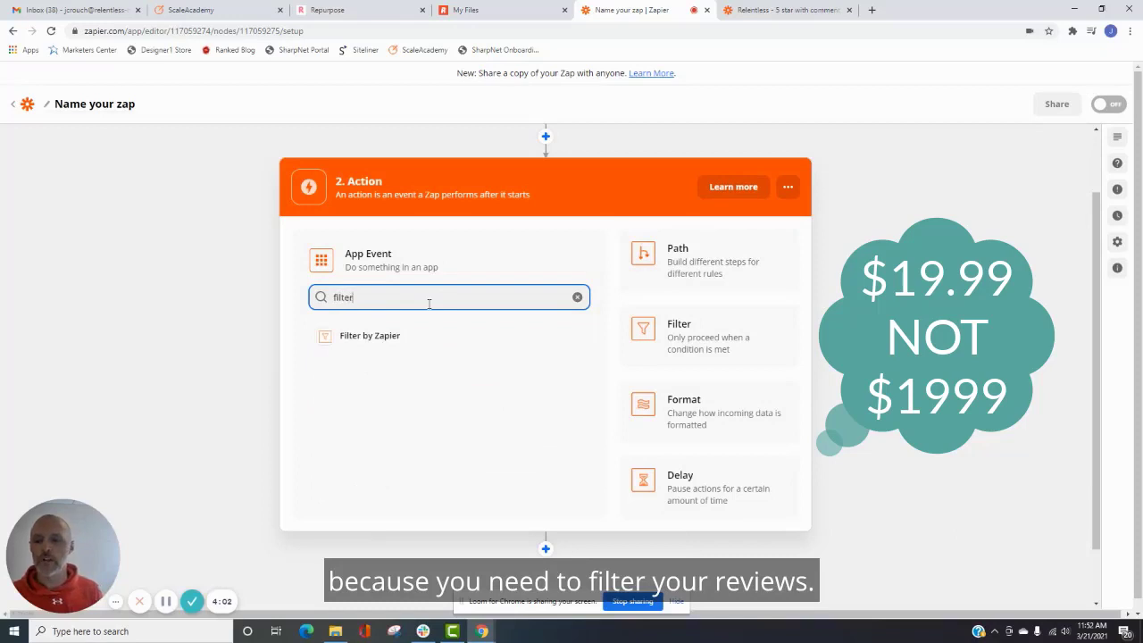
click(370, 336)
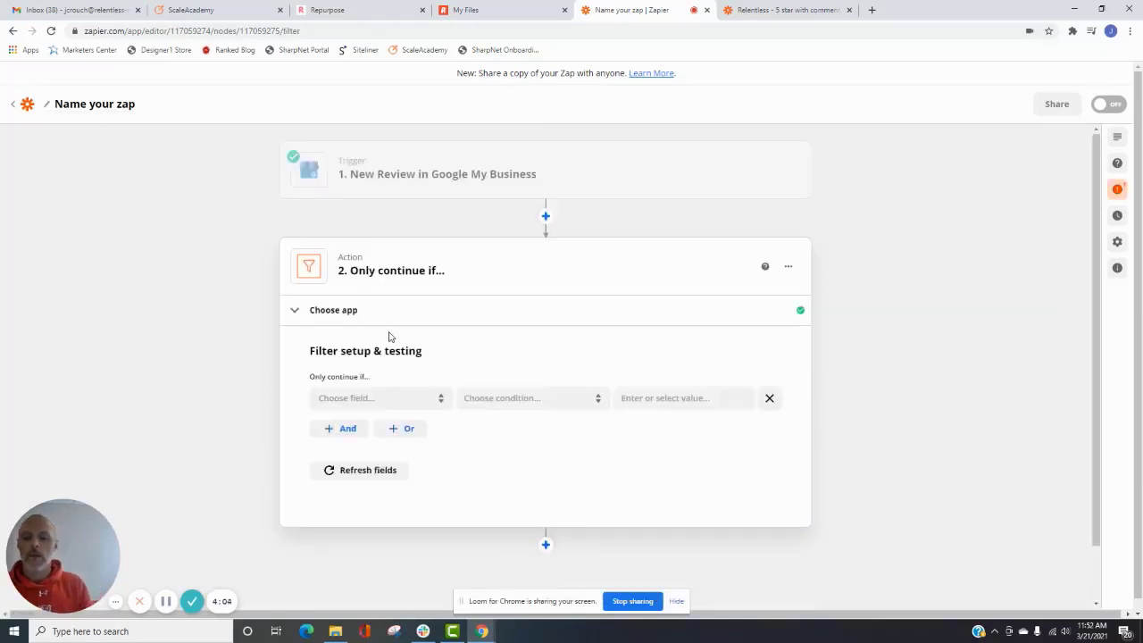
mouse_move(505, 353)
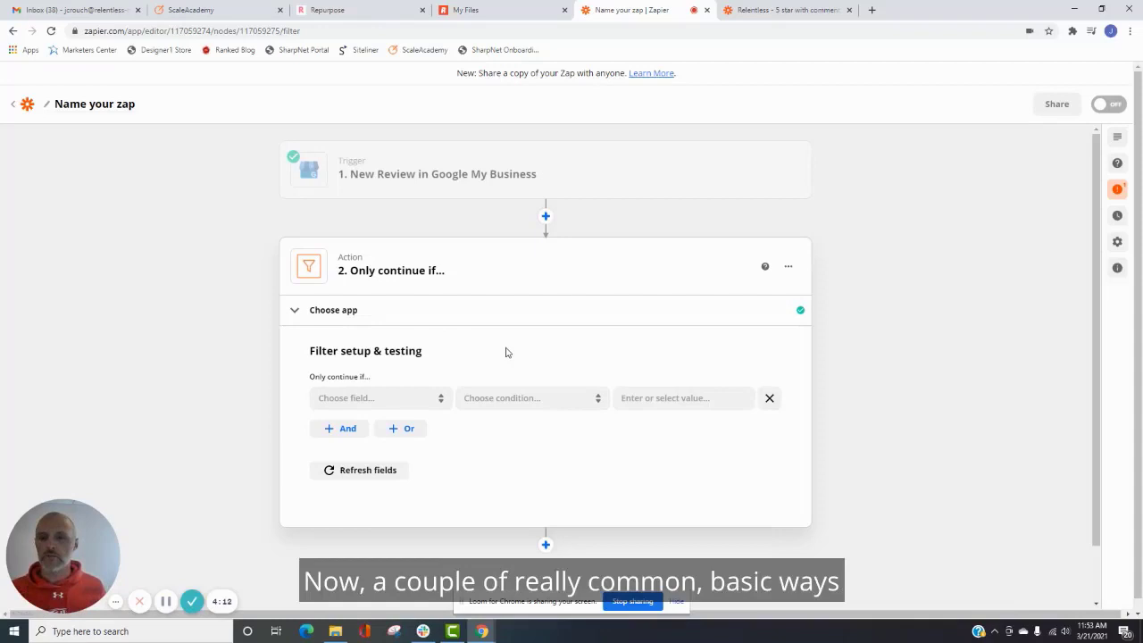
scroll(down, 3)
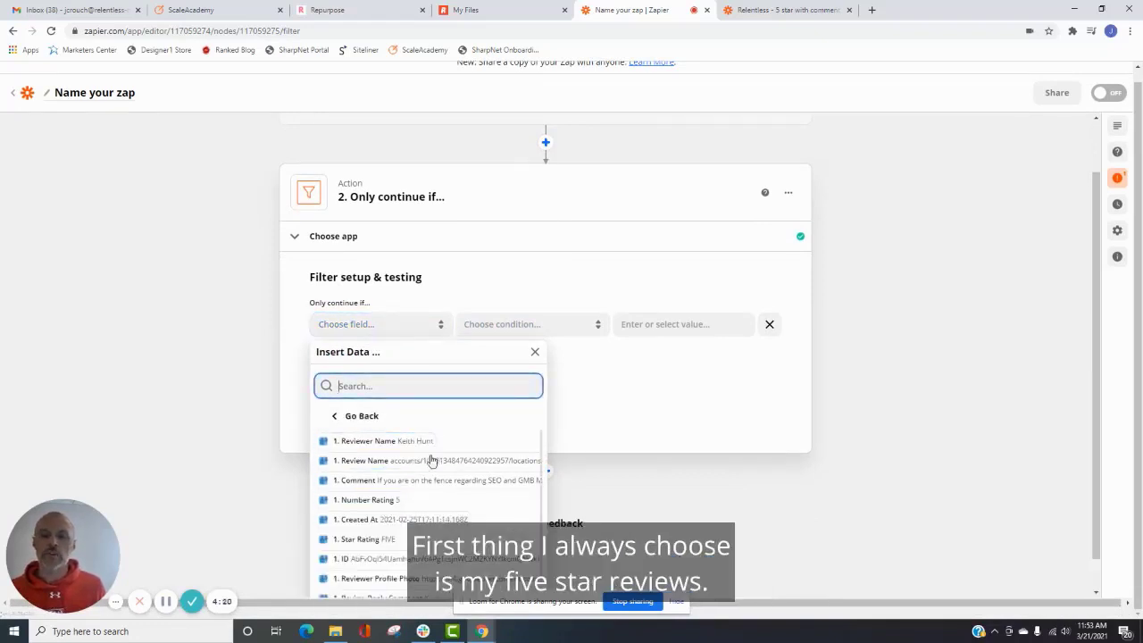
- Set the filter to Number Rating contains 5 and Comment exists
click(375, 500)
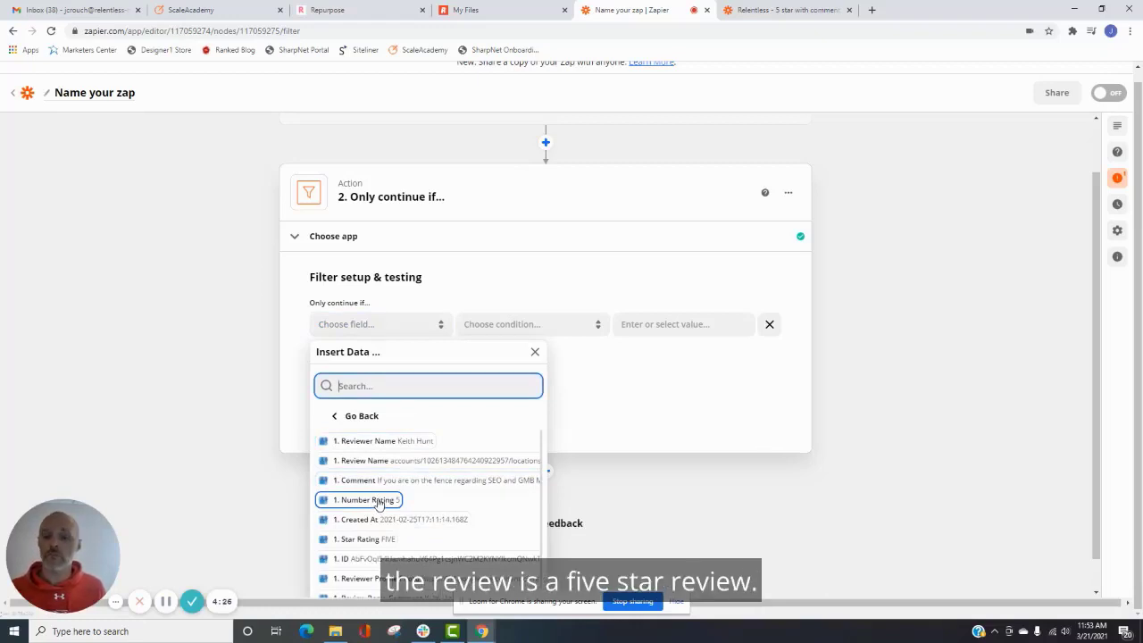
click(358, 500)
text(5)
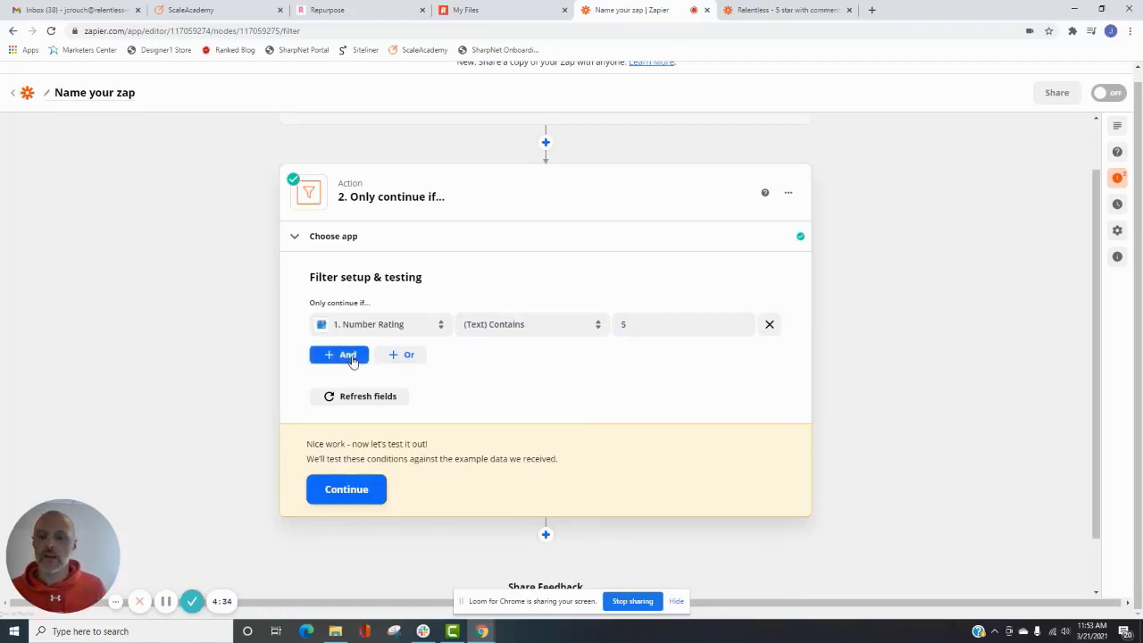
click(338, 354)
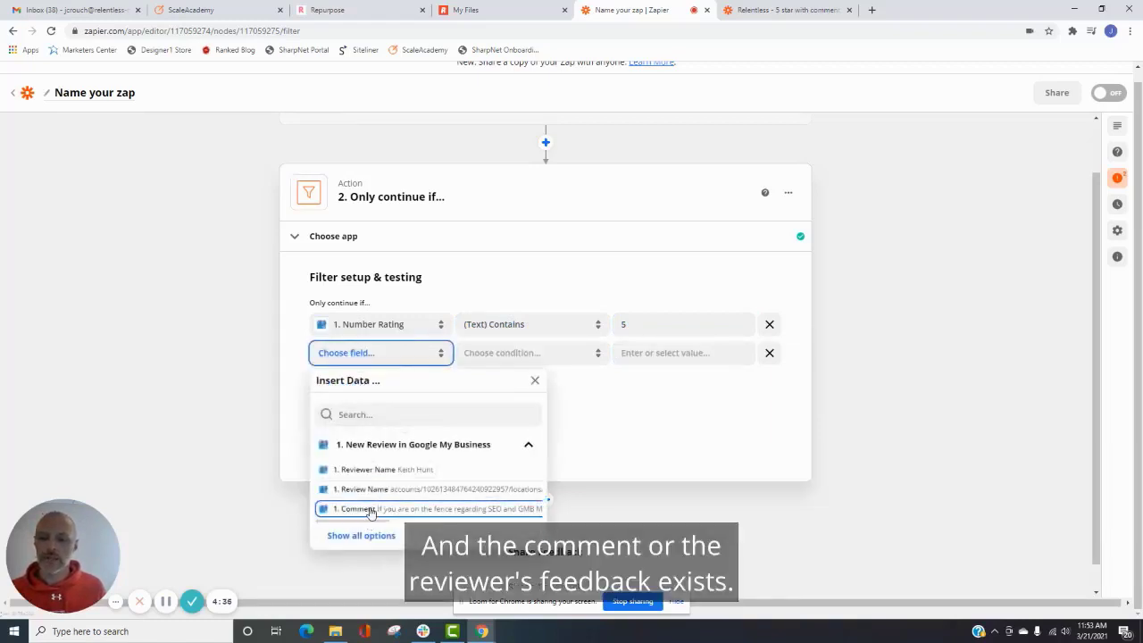
click(368, 509)
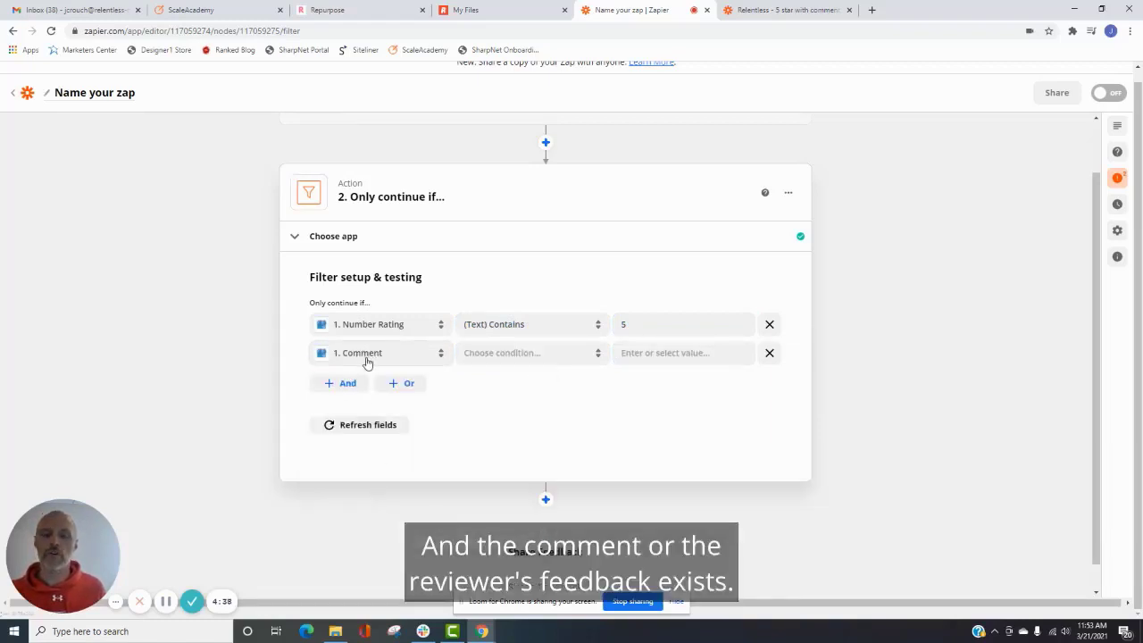
click(531, 353)
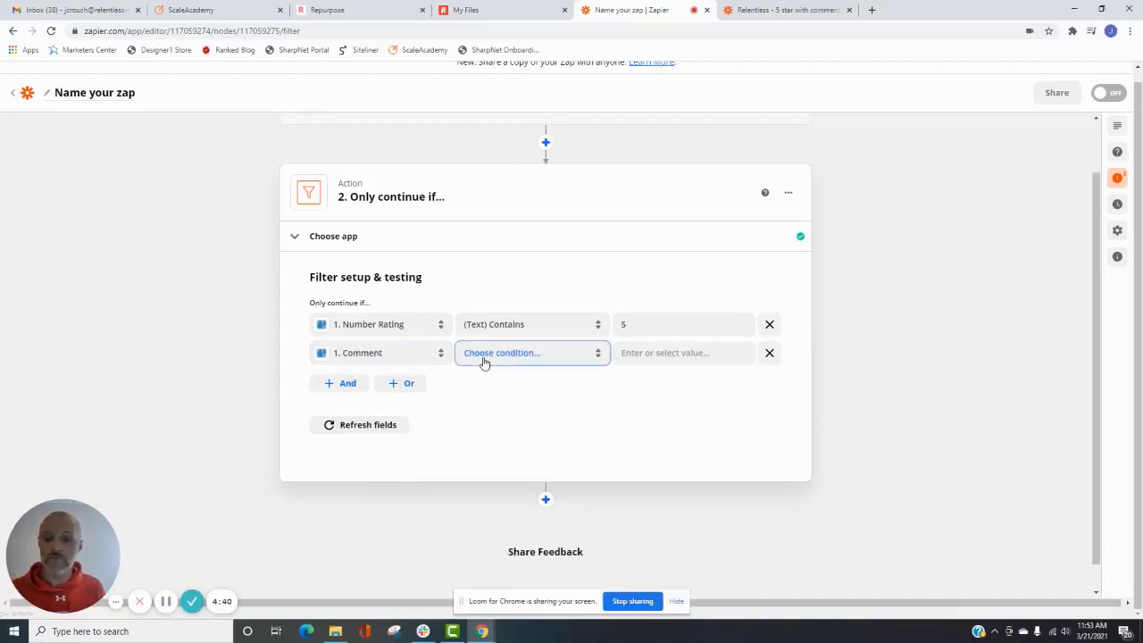
click(532, 353)
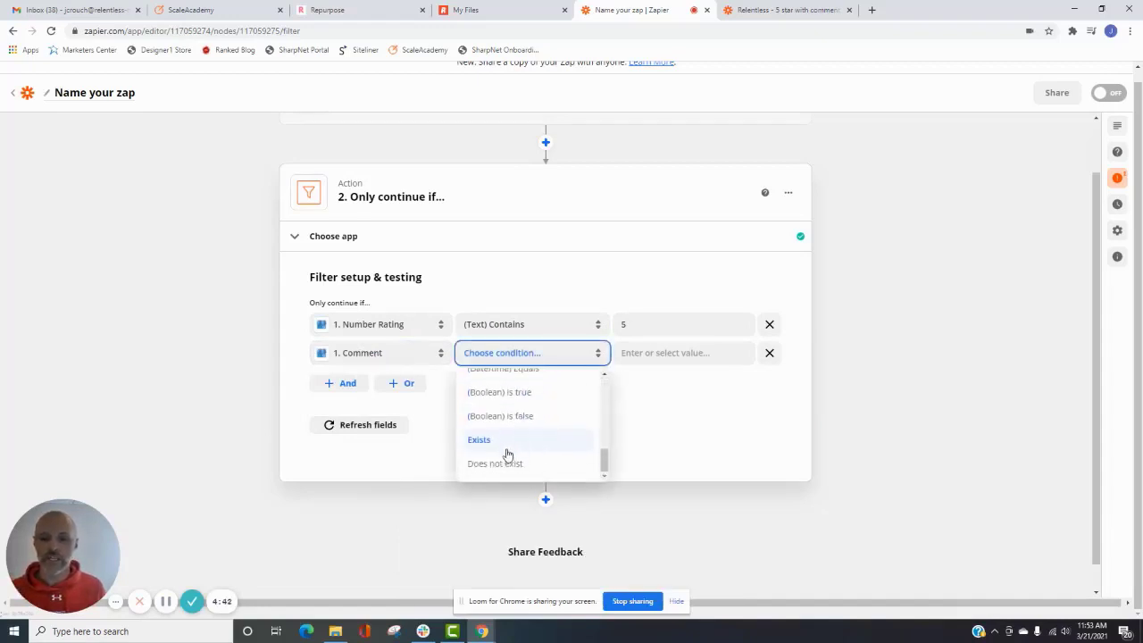
click(479, 439)
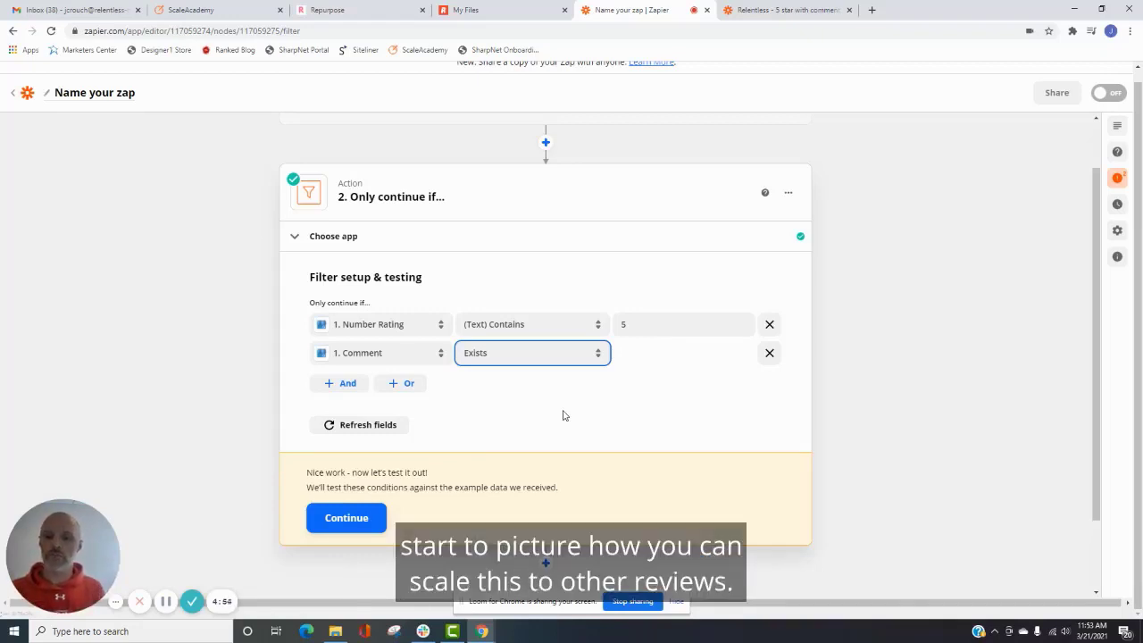
- Test the filter on the sample review and add a new action step
click(345, 517)
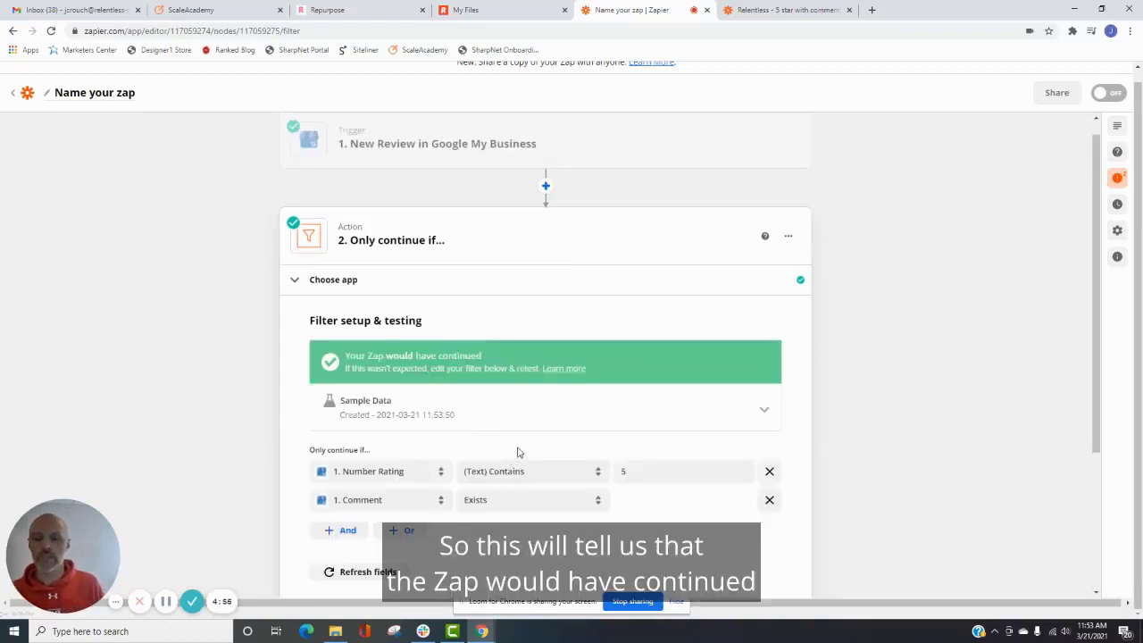
mouse_move(520, 427)
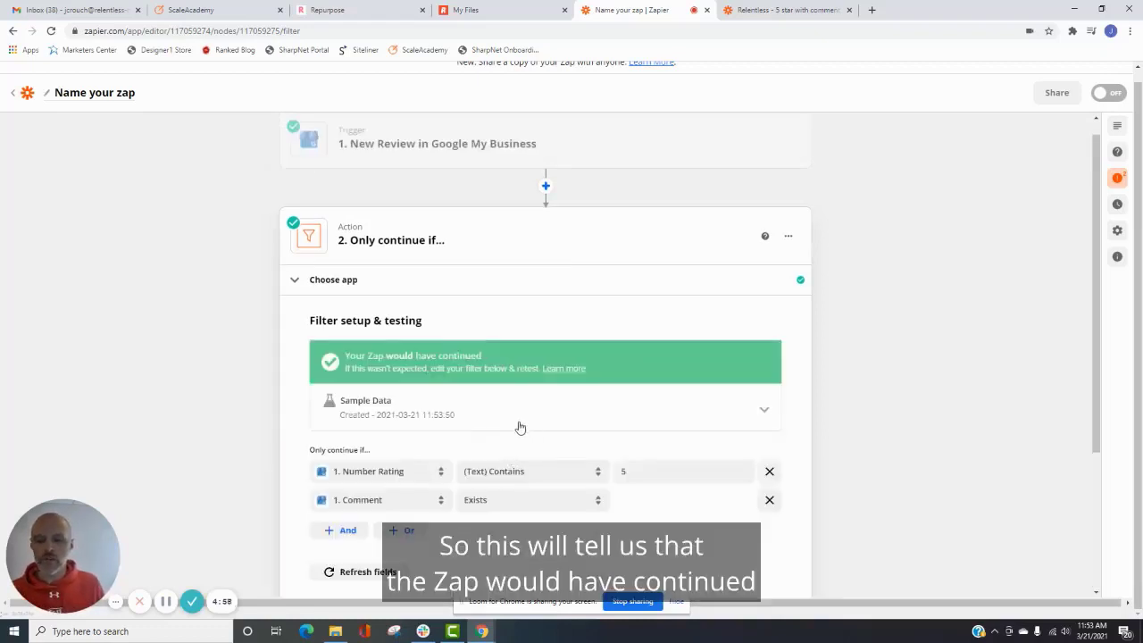
scroll(down, 3)
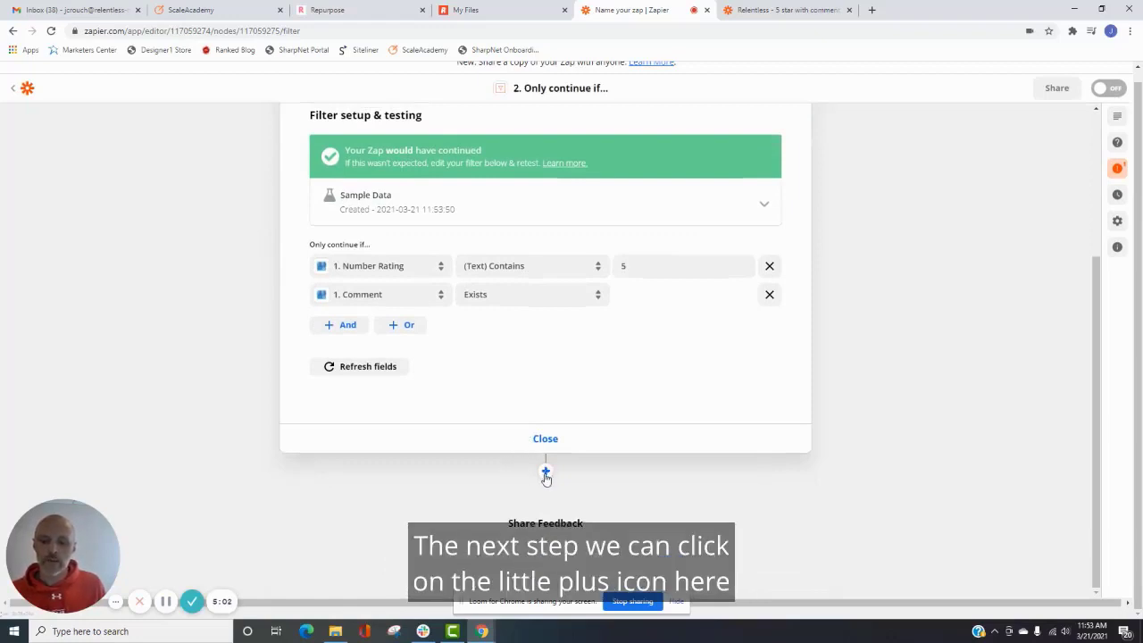
click(546, 473)
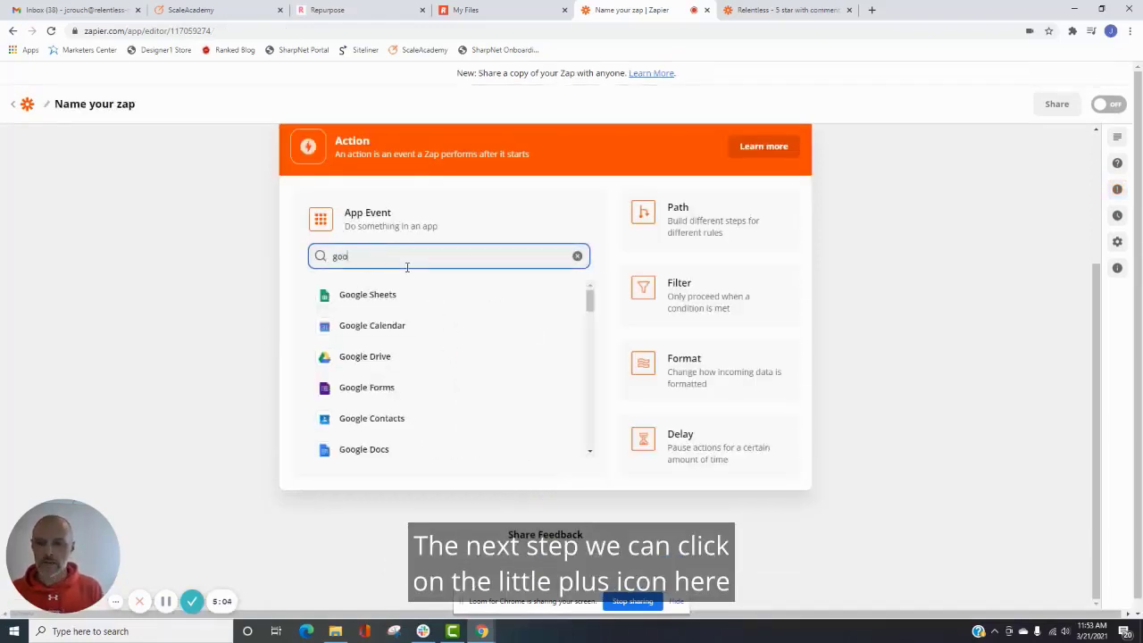
- Make step 3 a Google My Business Create Reply action with its connected account
text(google my)
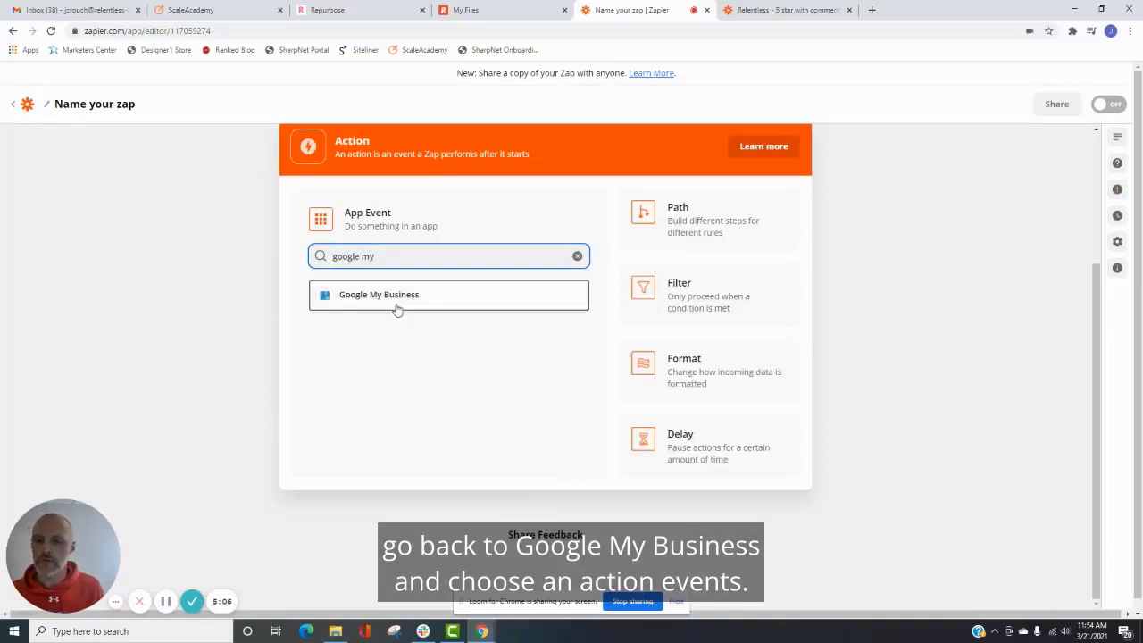
click(397, 294)
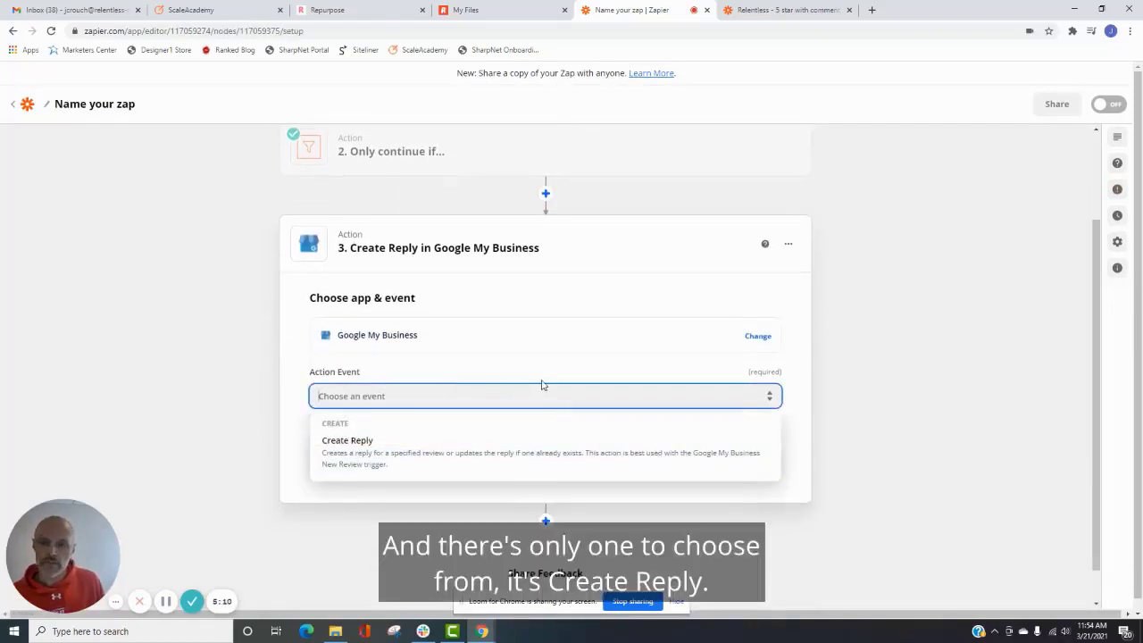
click(346, 440)
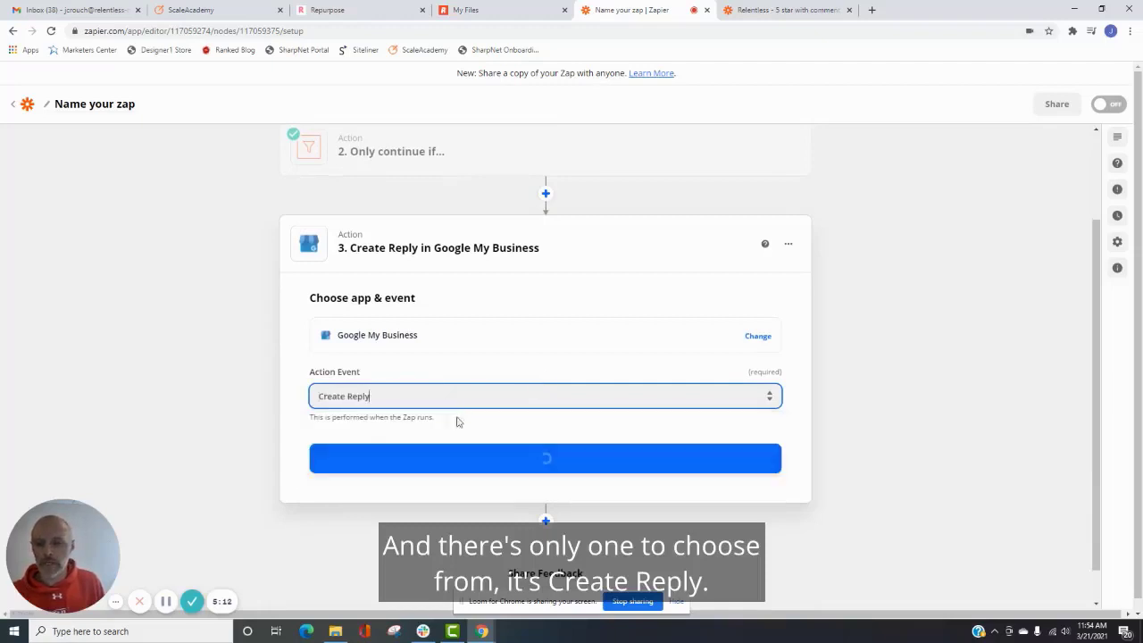
click(545, 458)
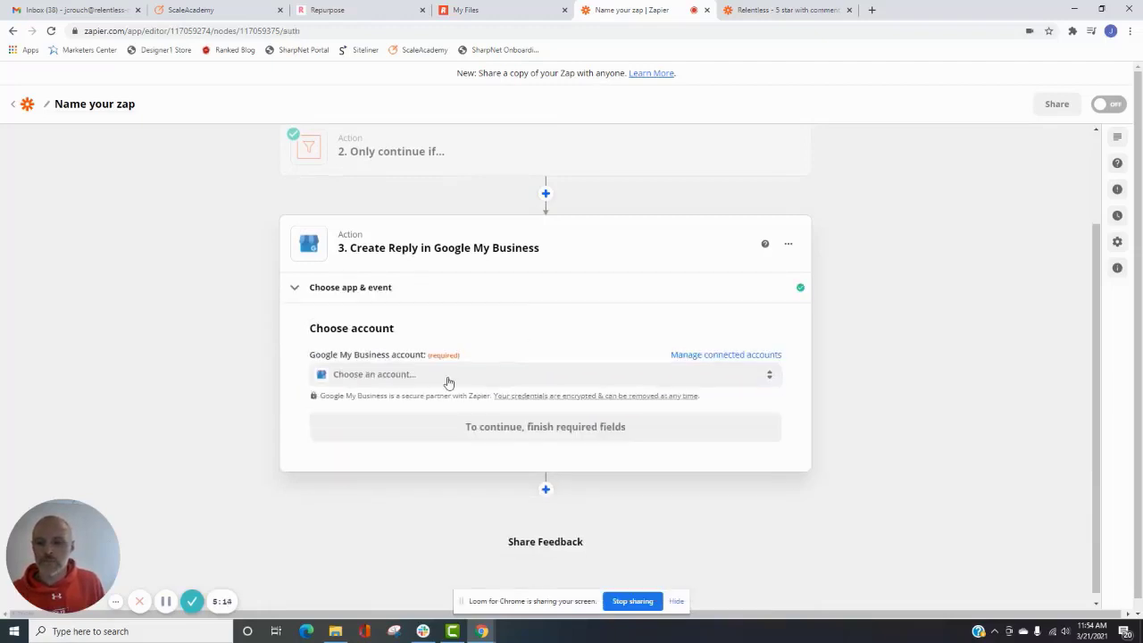
click(545, 374)
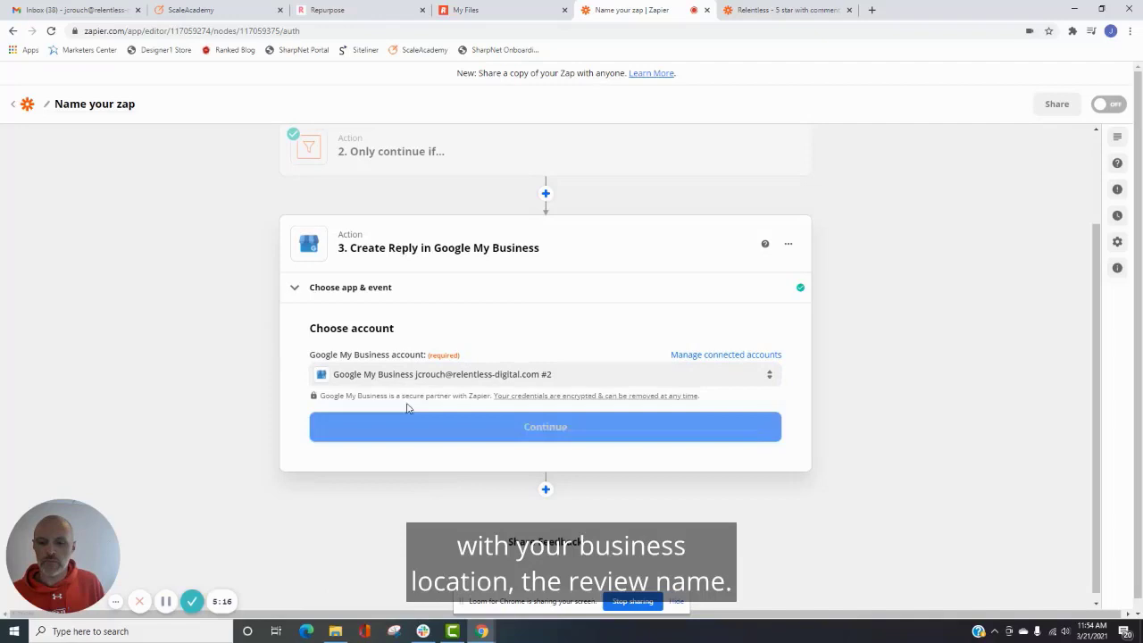
- Fill Review Name from the trigger, then view the finished with-comment reply zap
click(545, 426)
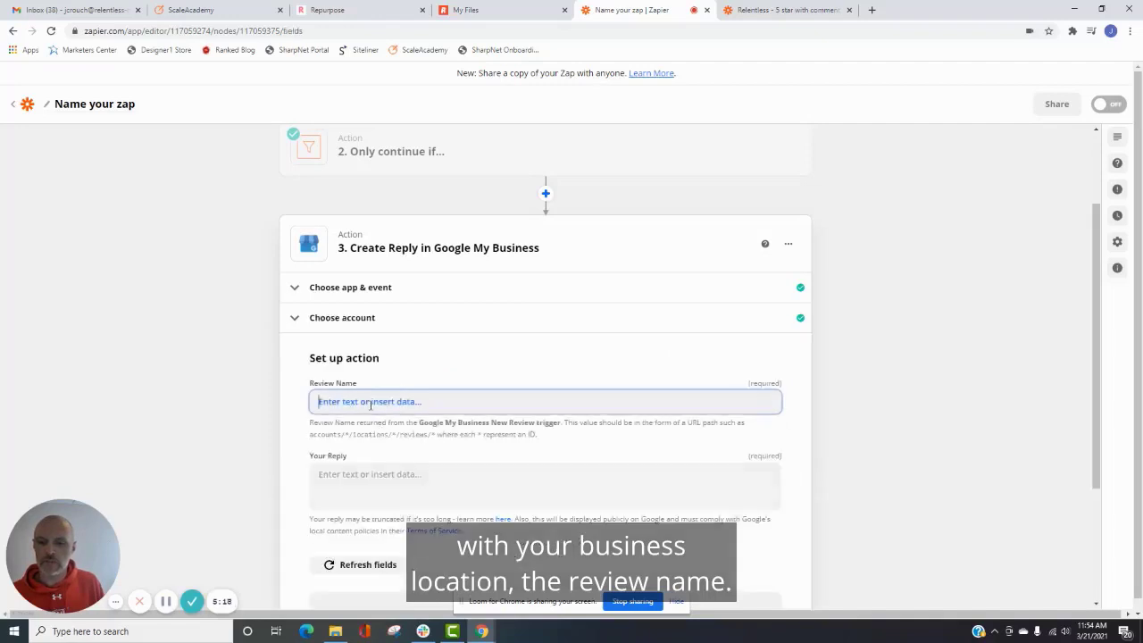
click(544, 401)
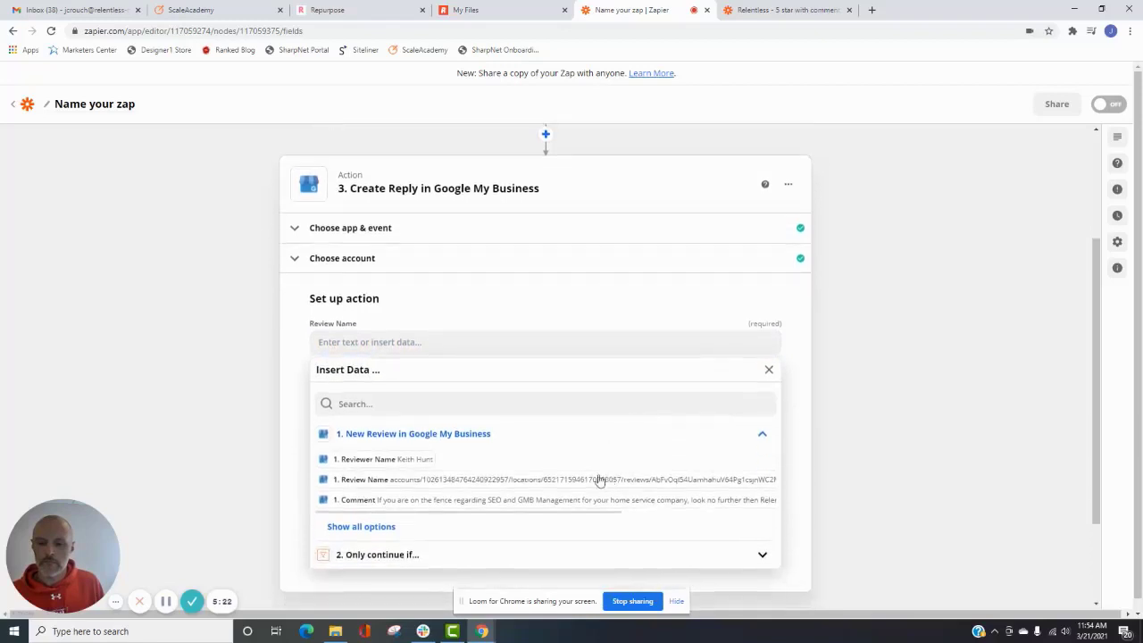
click(412, 479)
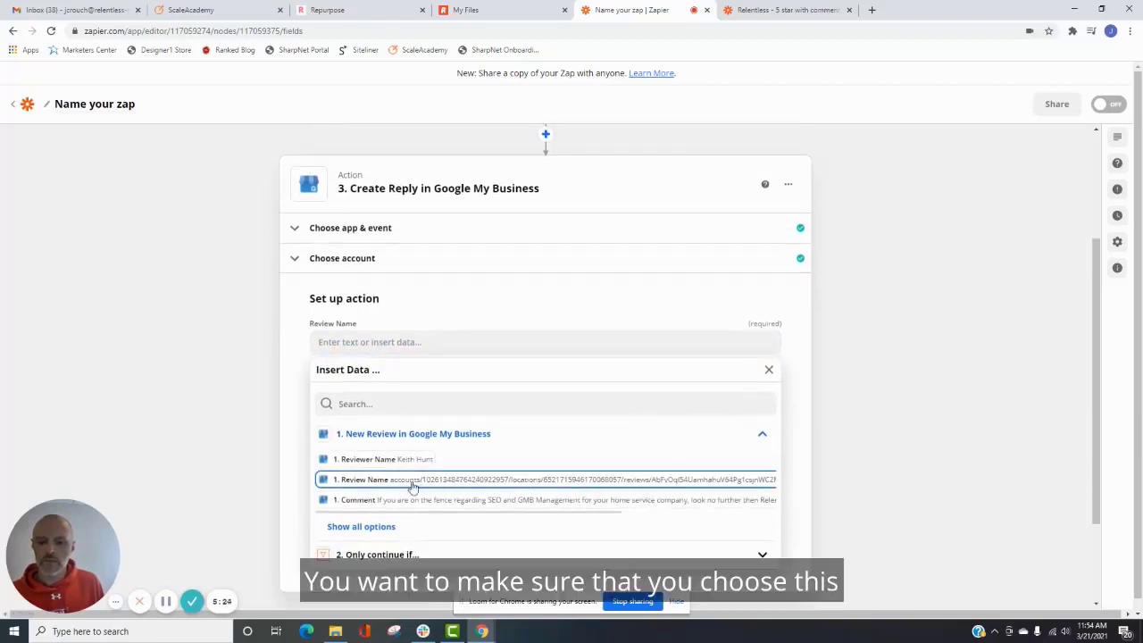
mouse_move(364, 483)
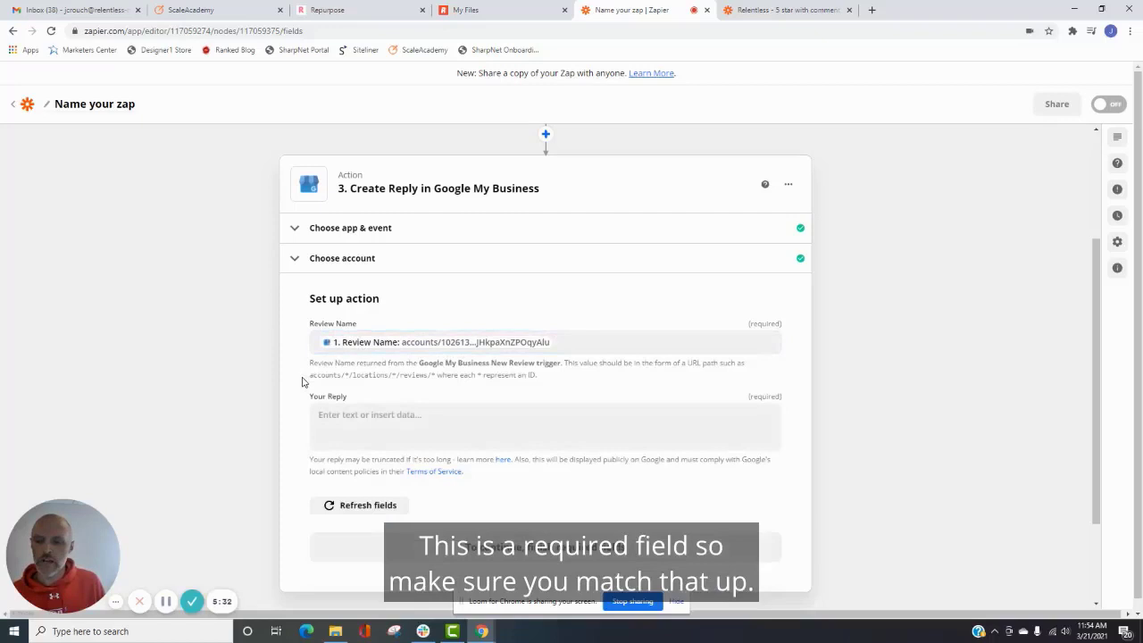
click(544, 427)
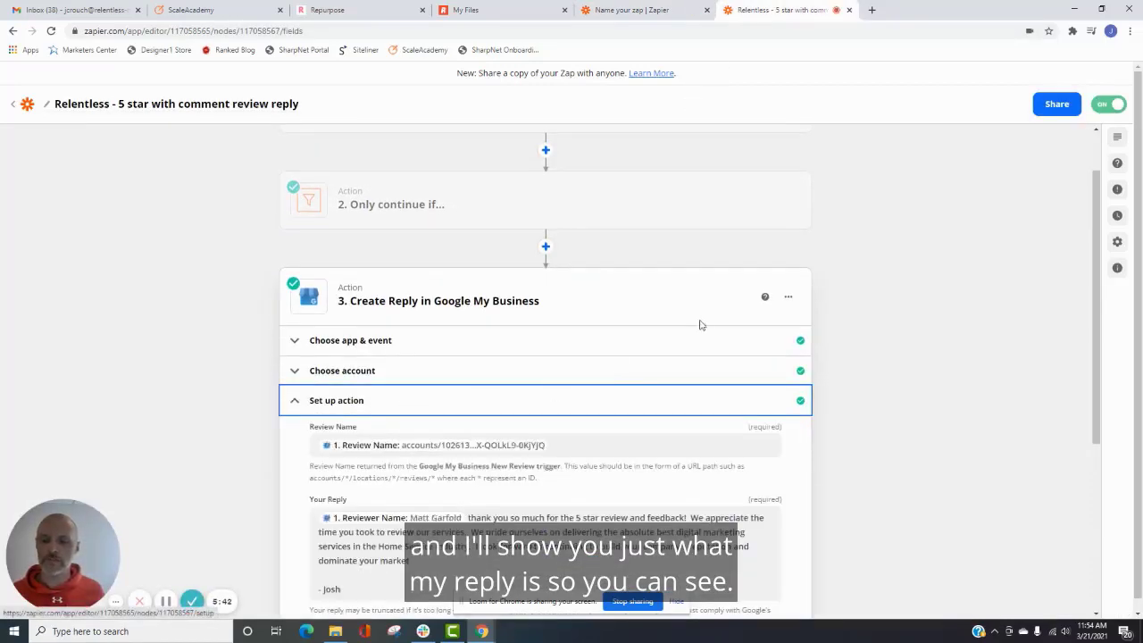
- Finish the personalised reply text and test sending it to Google My Business
scroll(down, 3)
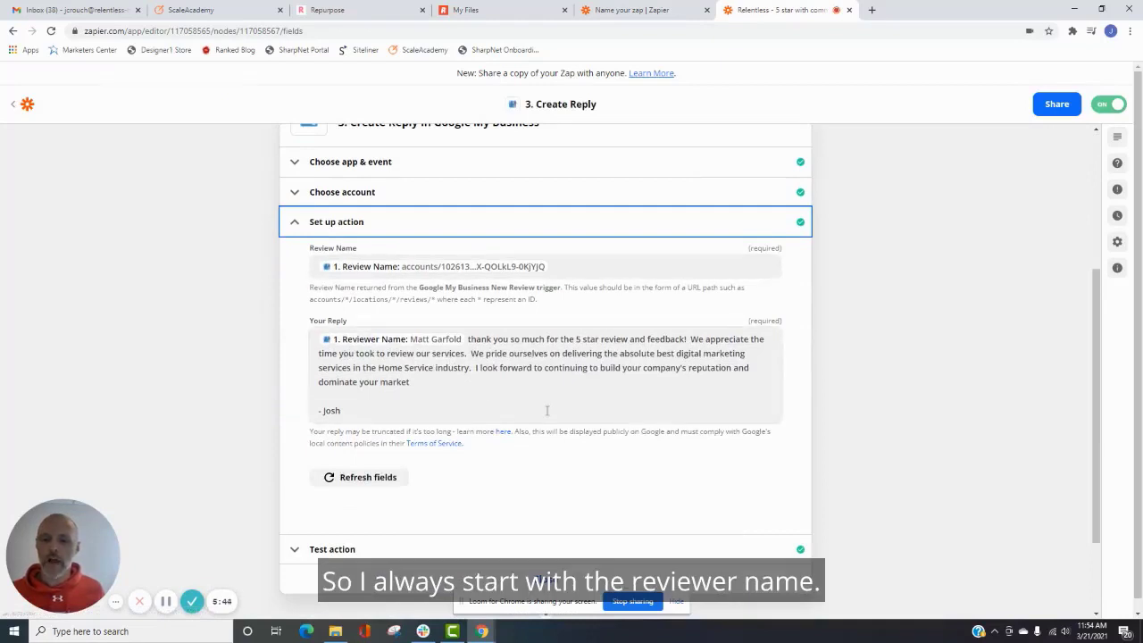
mouse_move(556, 396)
text(.)
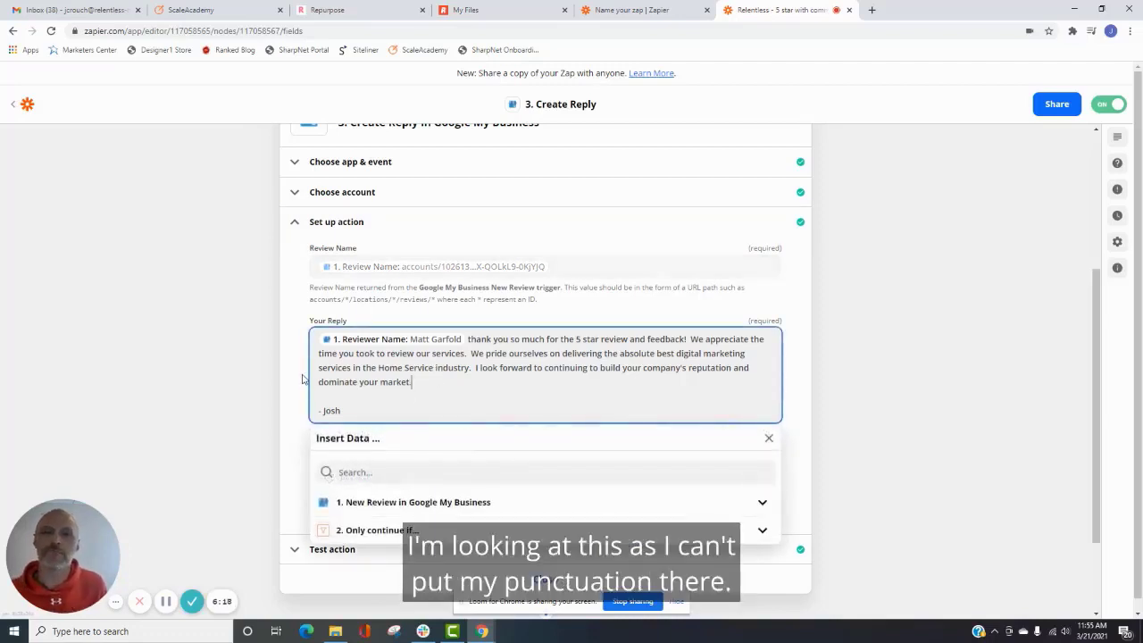
mouse_move(289, 354)
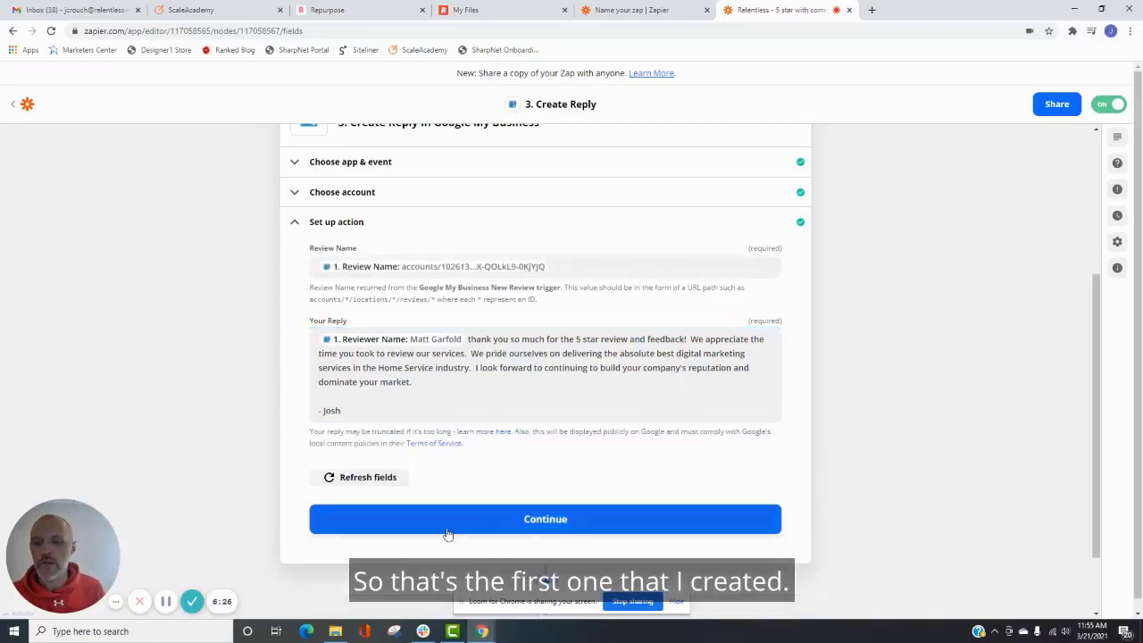
click(545, 519)
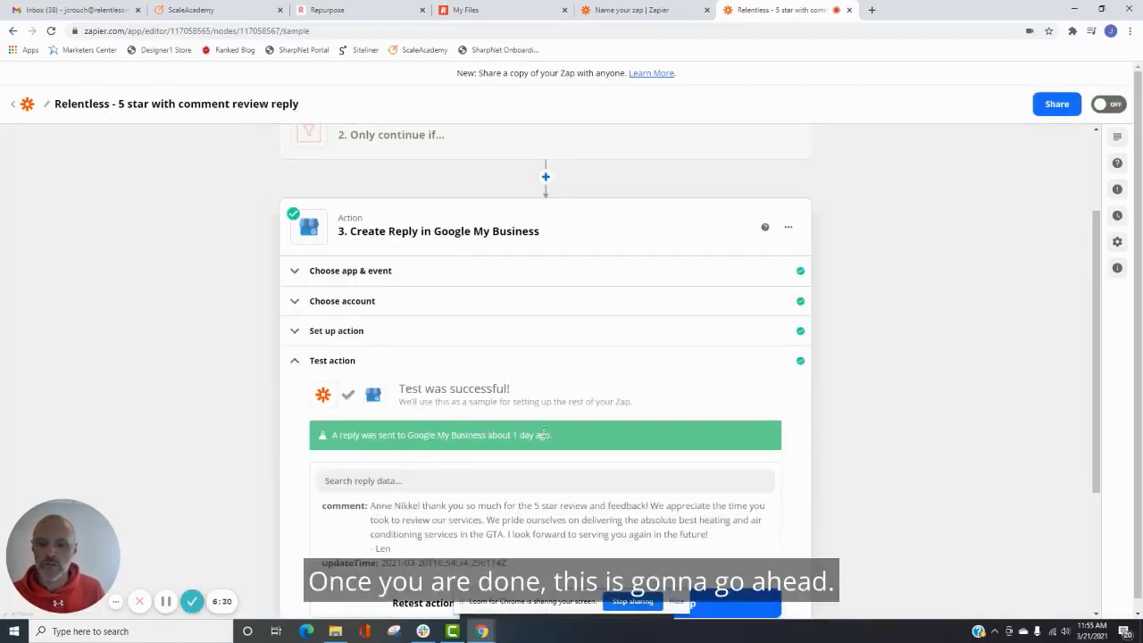
- Leave the with-comment zap editor for the Relentless folder's zap list
scroll(down, 3)
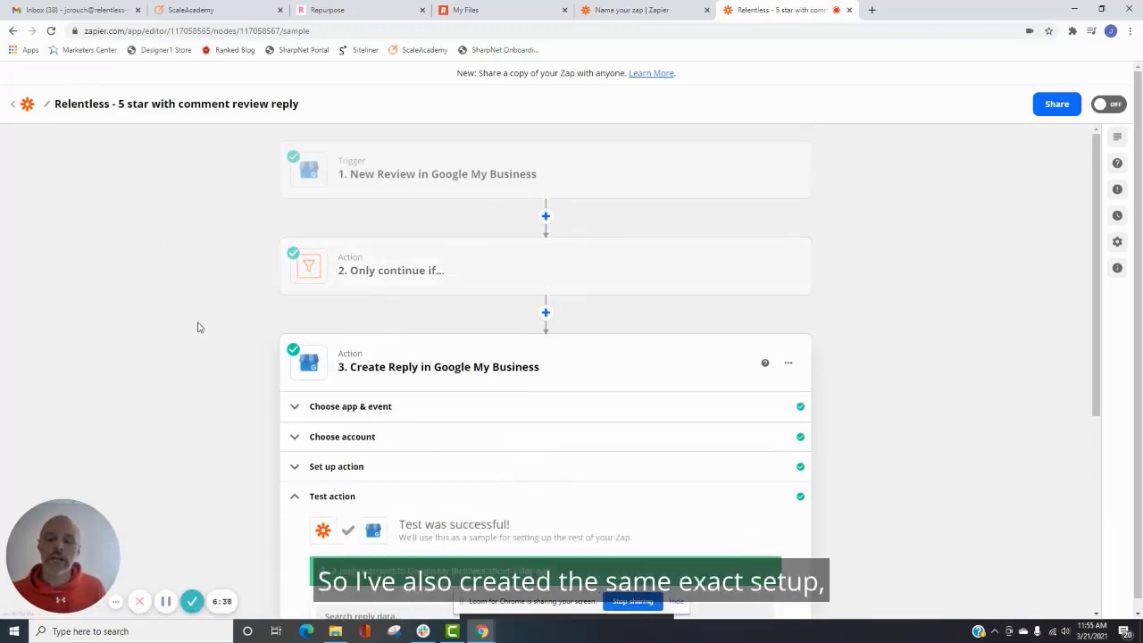
mouse_move(392, 255)
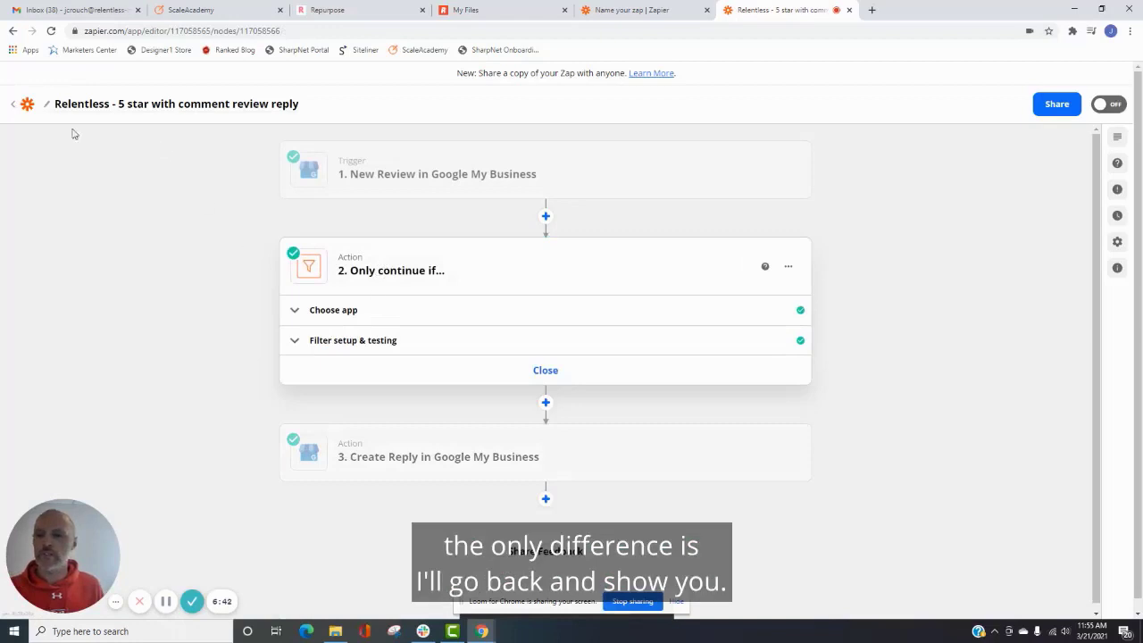
click(784, 10)
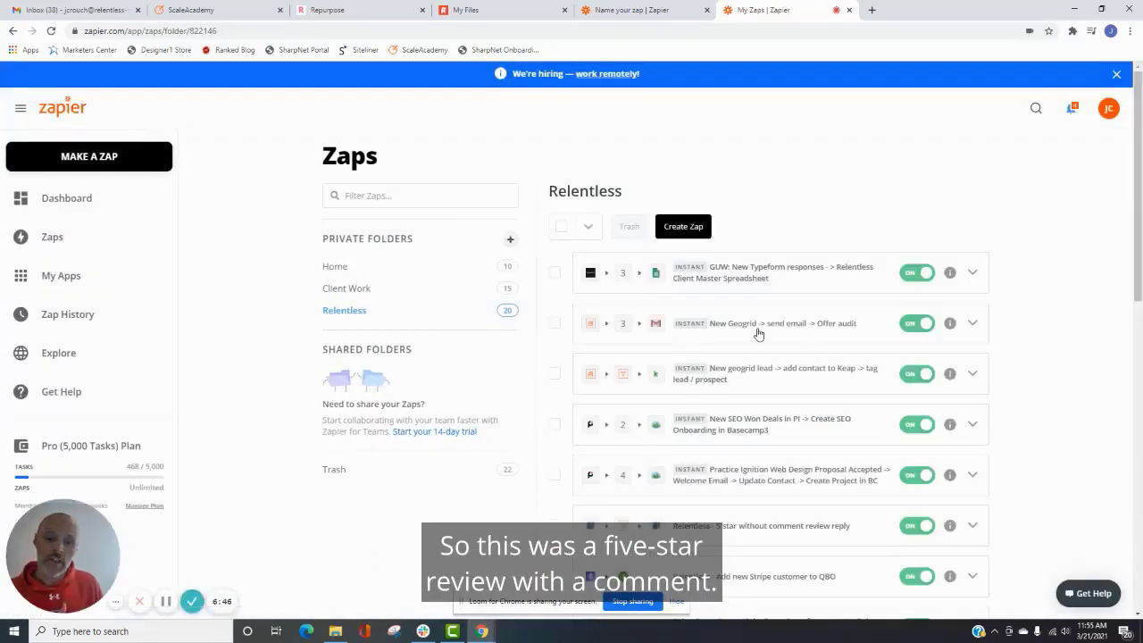
- Open 'Relentless - 5 star without comment review reply' and reveal its filter conditions
scroll(down, 3)
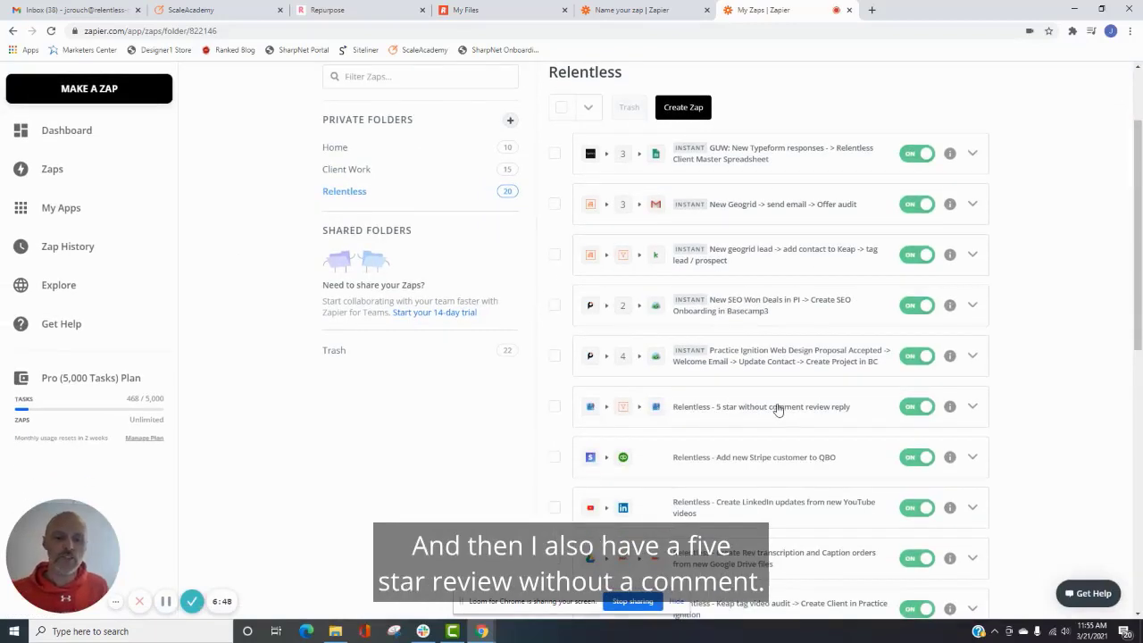
click(776, 408)
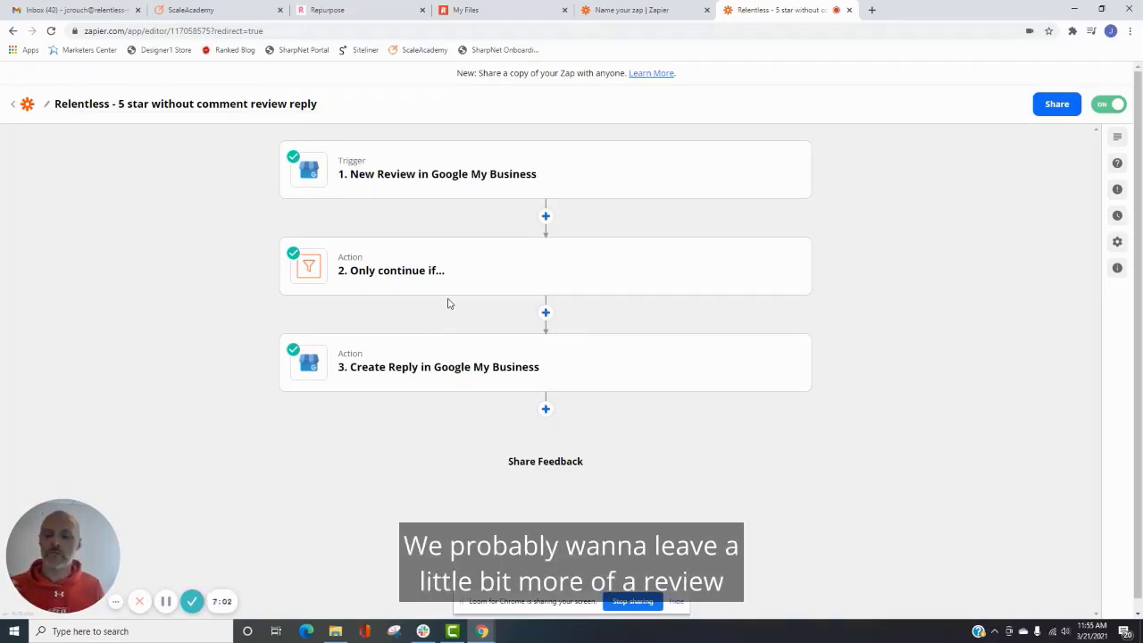
mouse_move(450, 299)
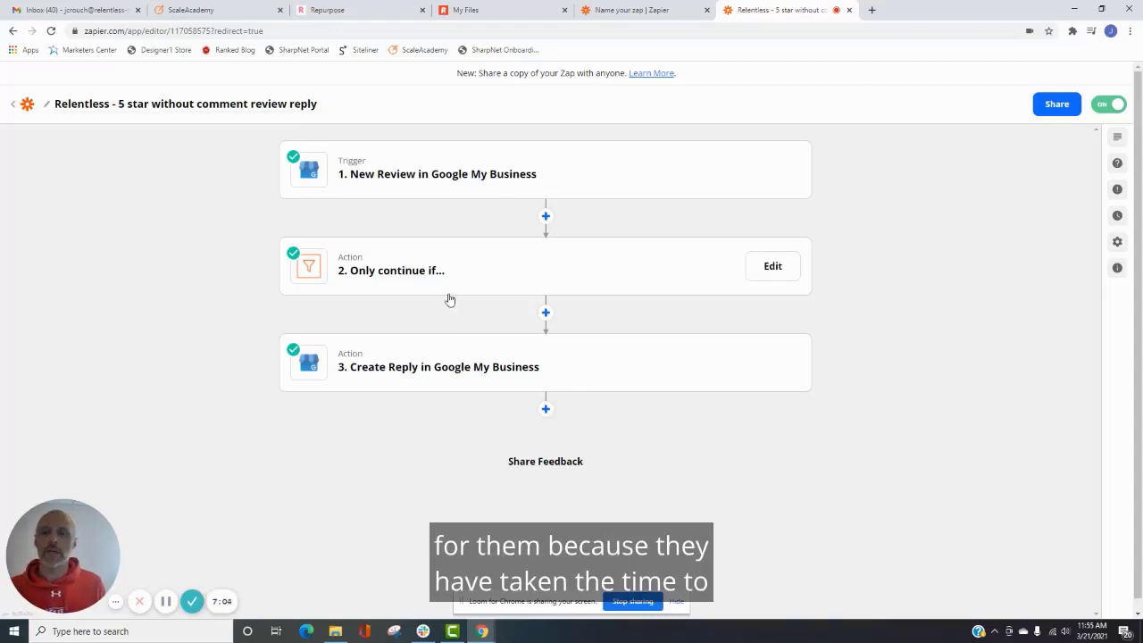
mouse_move(463, 275)
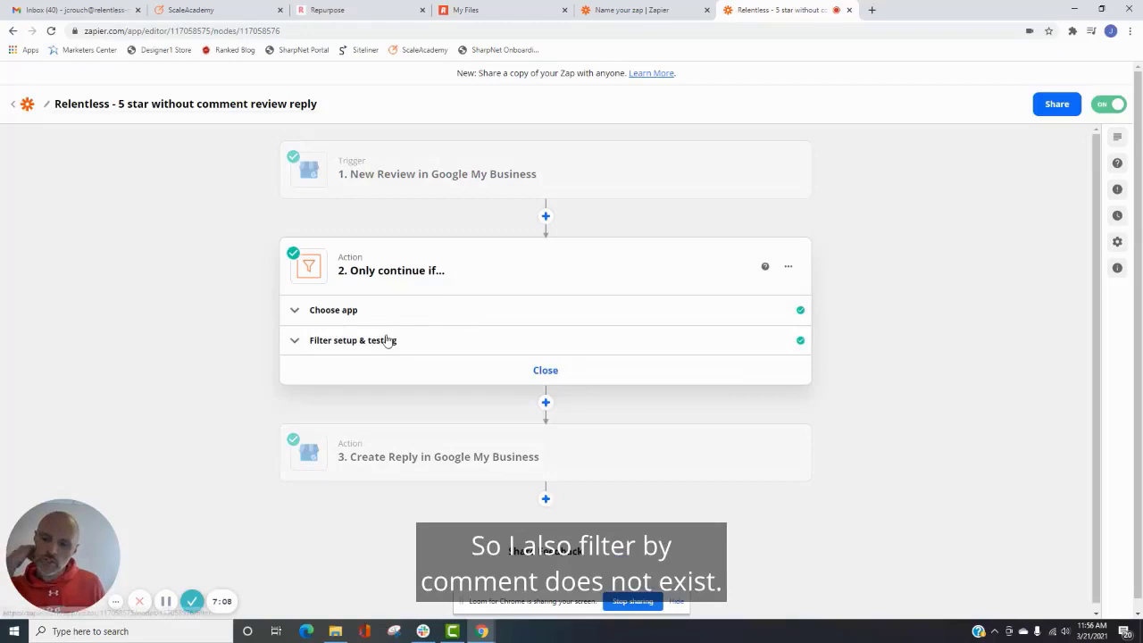
click(351, 340)
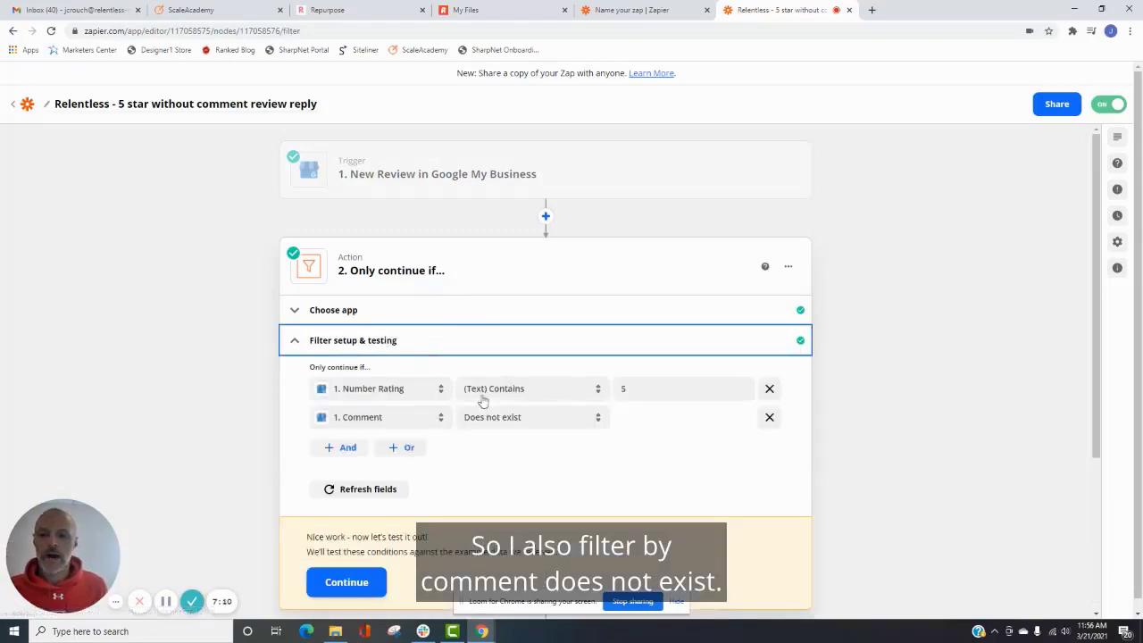
mouse_move(485, 422)
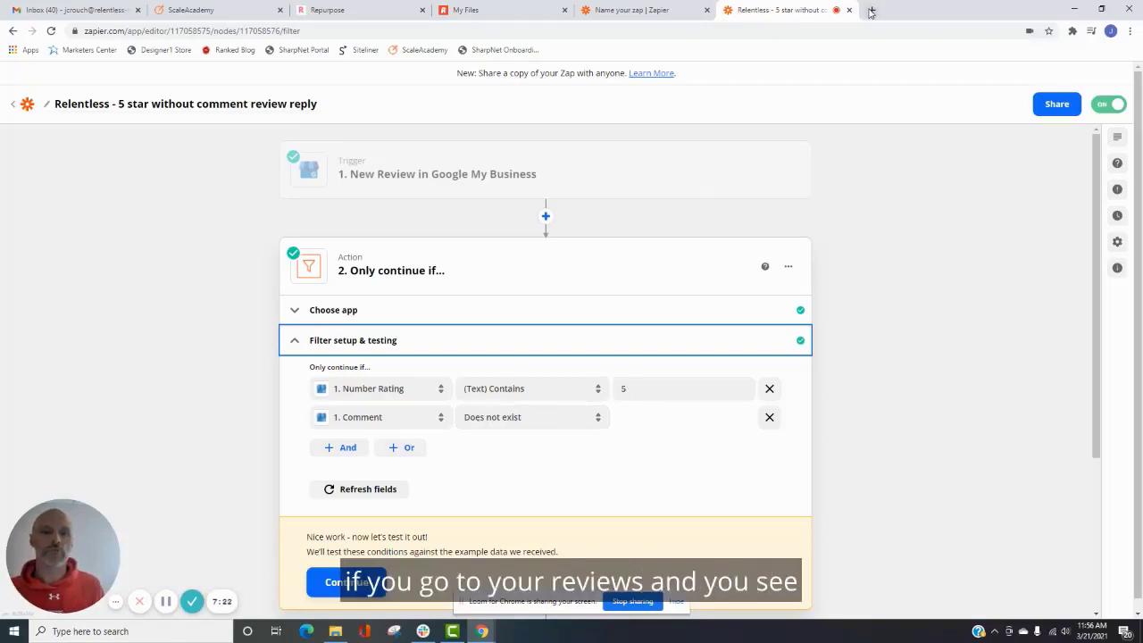
- Search Google for 'professional services port washington', browse its reviews, then close them
click(871, 9)
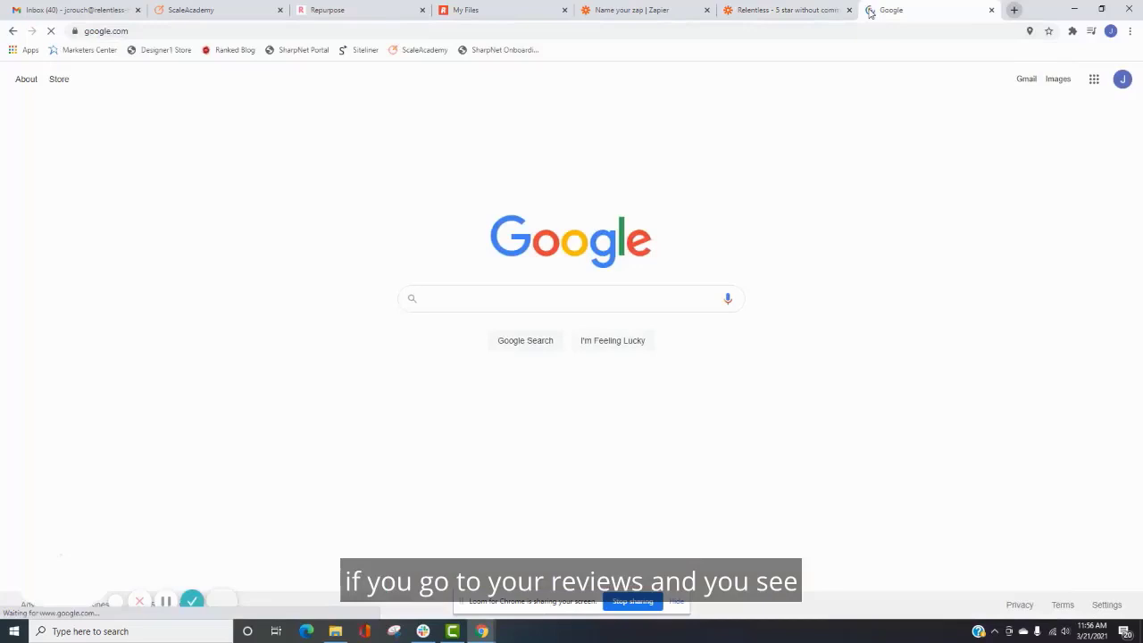
text(professional service)
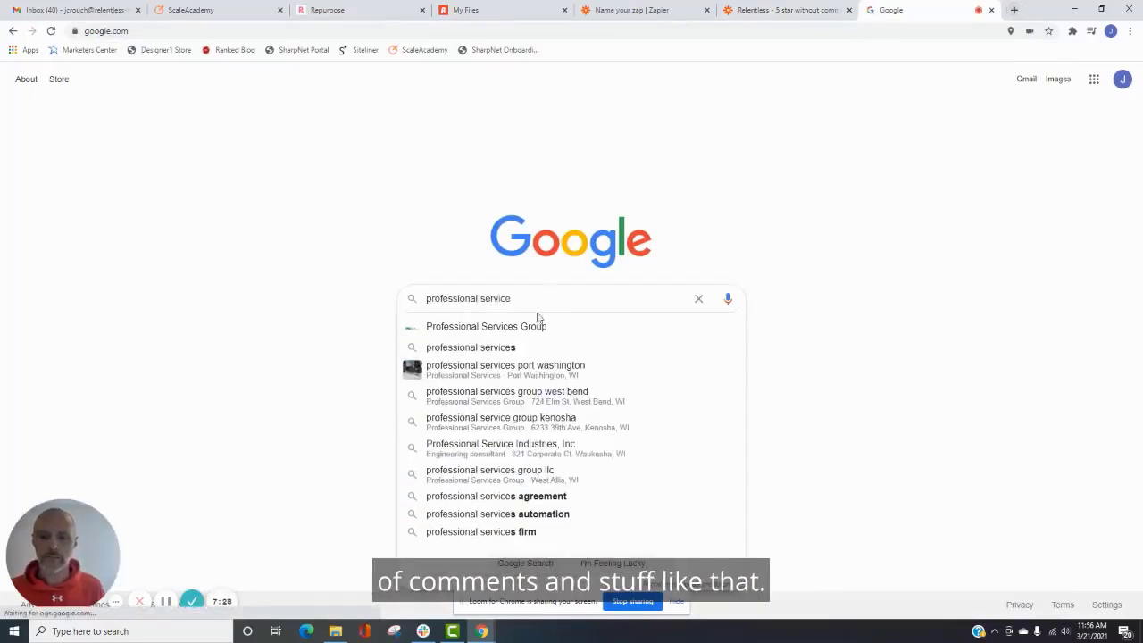
click(506, 366)
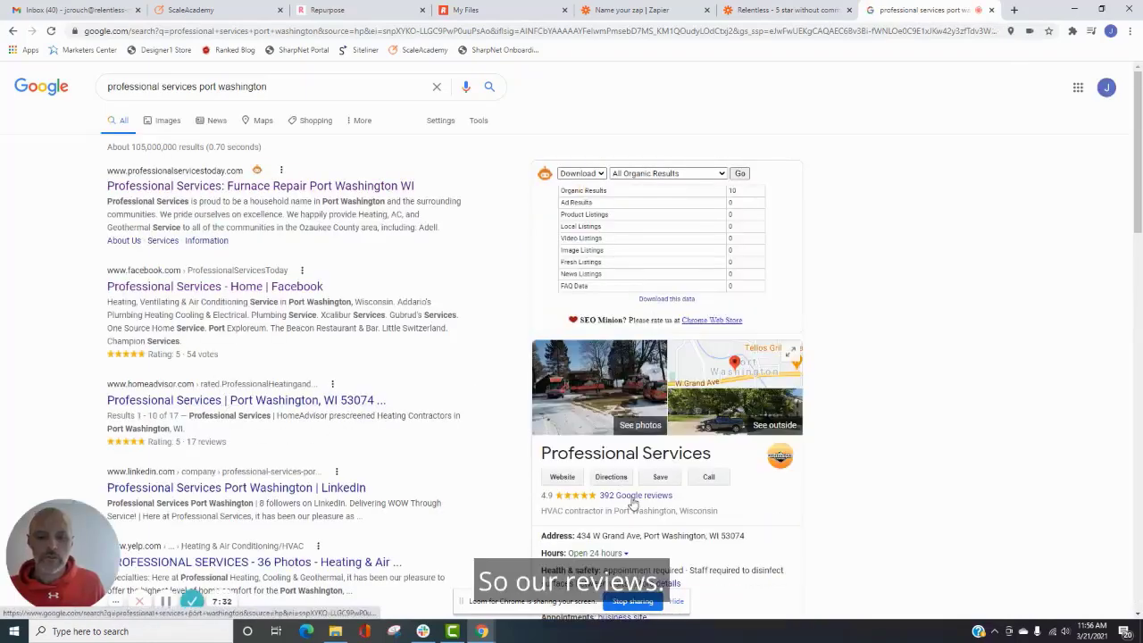
click(634, 495)
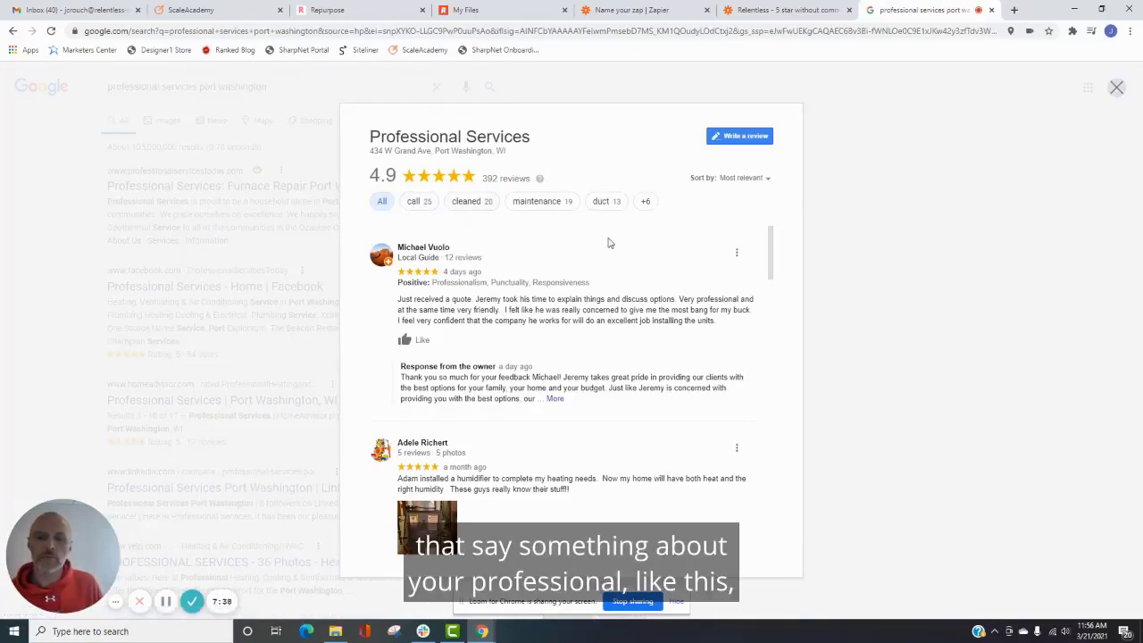
double_click(449, 282)
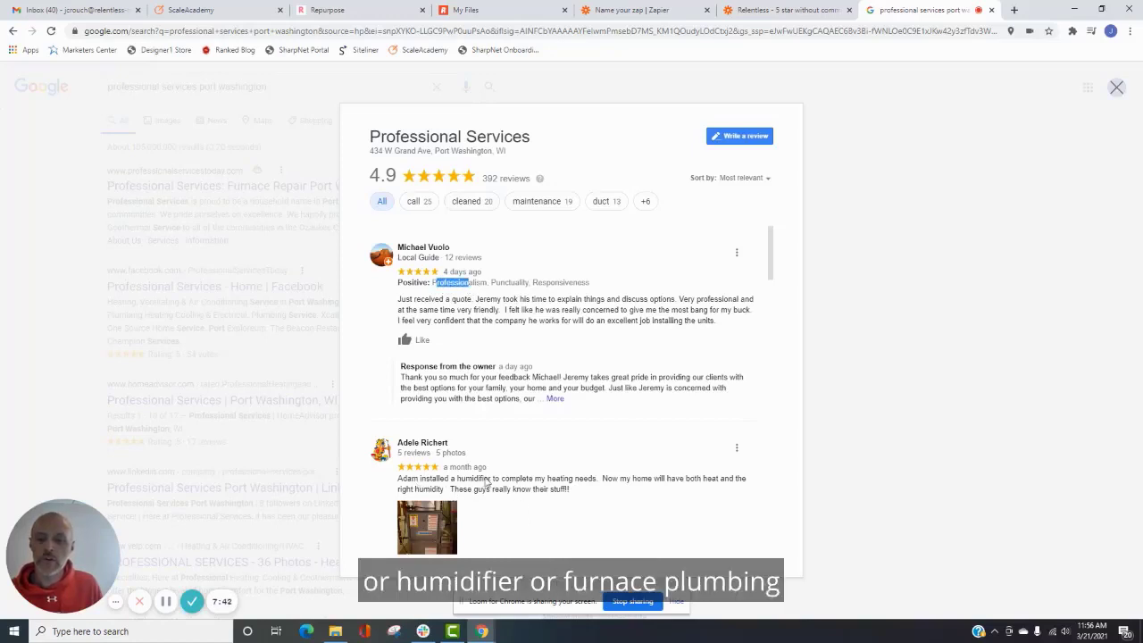
scroll(down, 3)
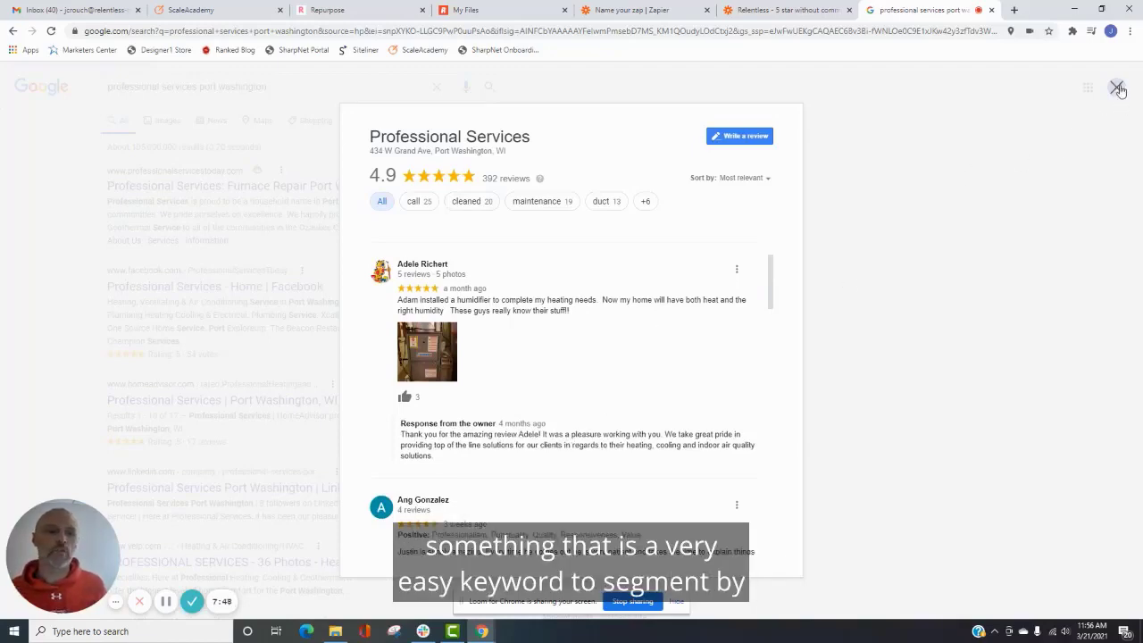
click(1116, 89)
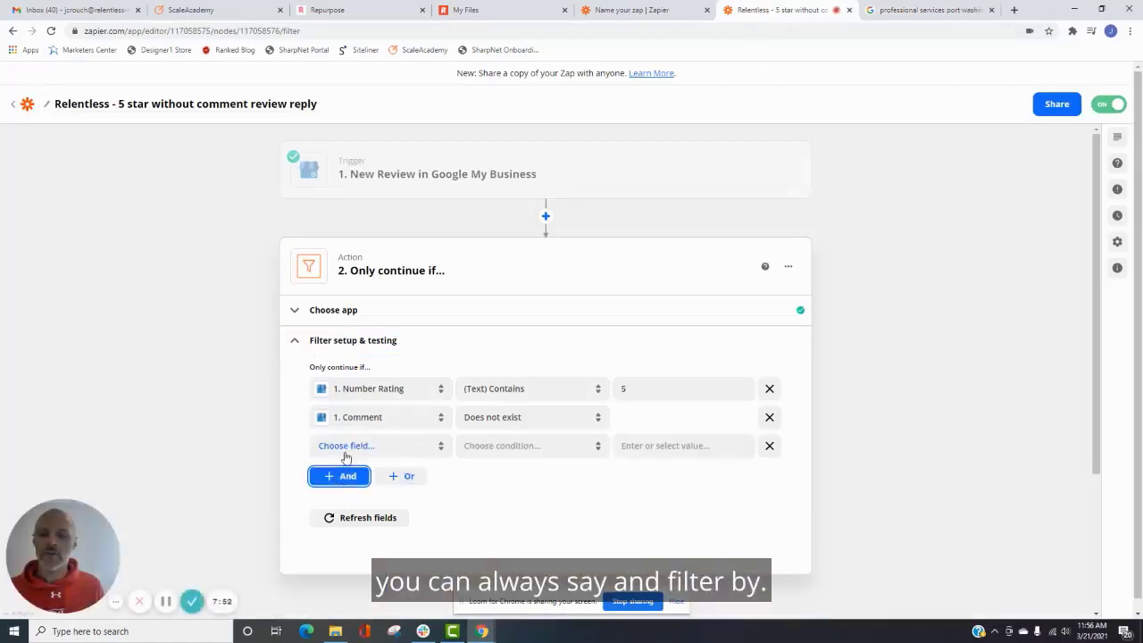
- Try a third Comment (Text) contains 'plumbing' condition, then delete it
click(375, 446)
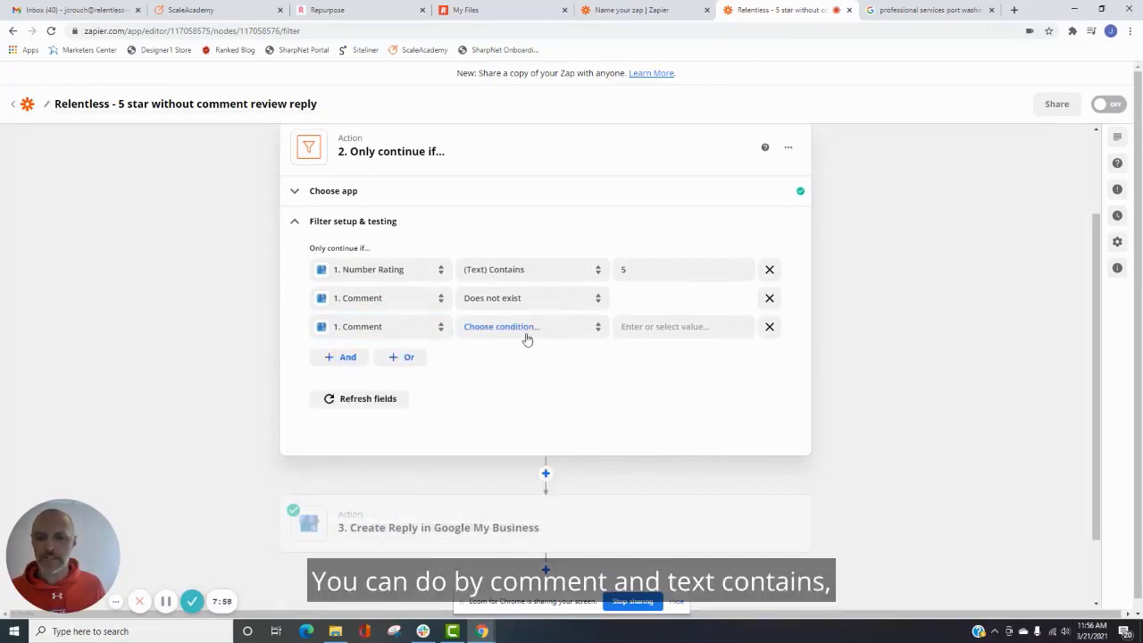
click(530, 326)
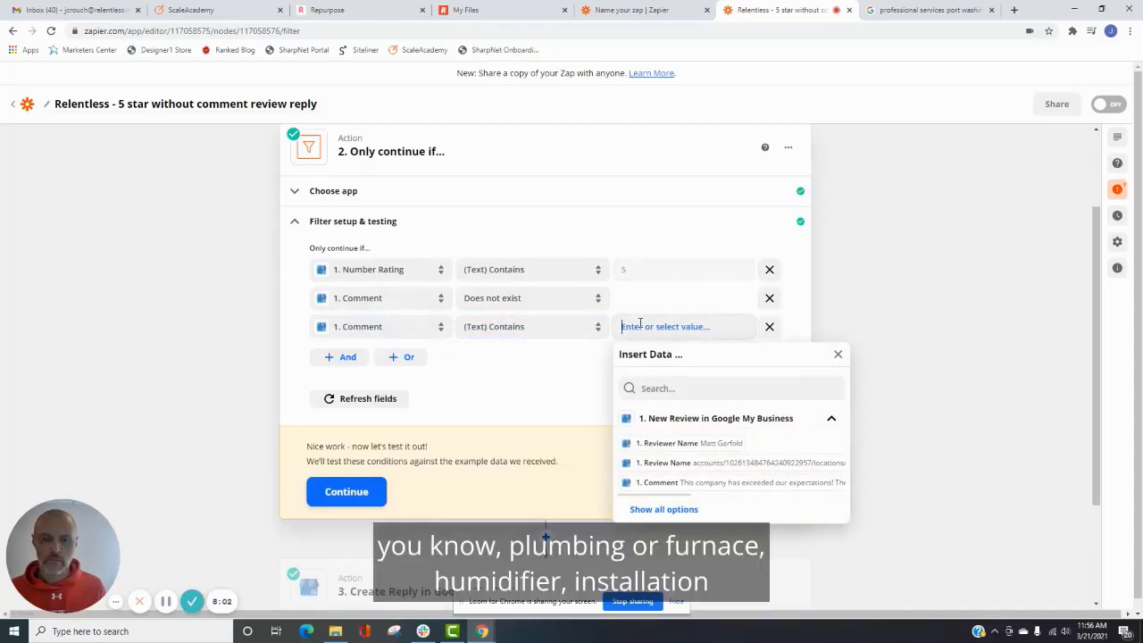
text(plumbing)
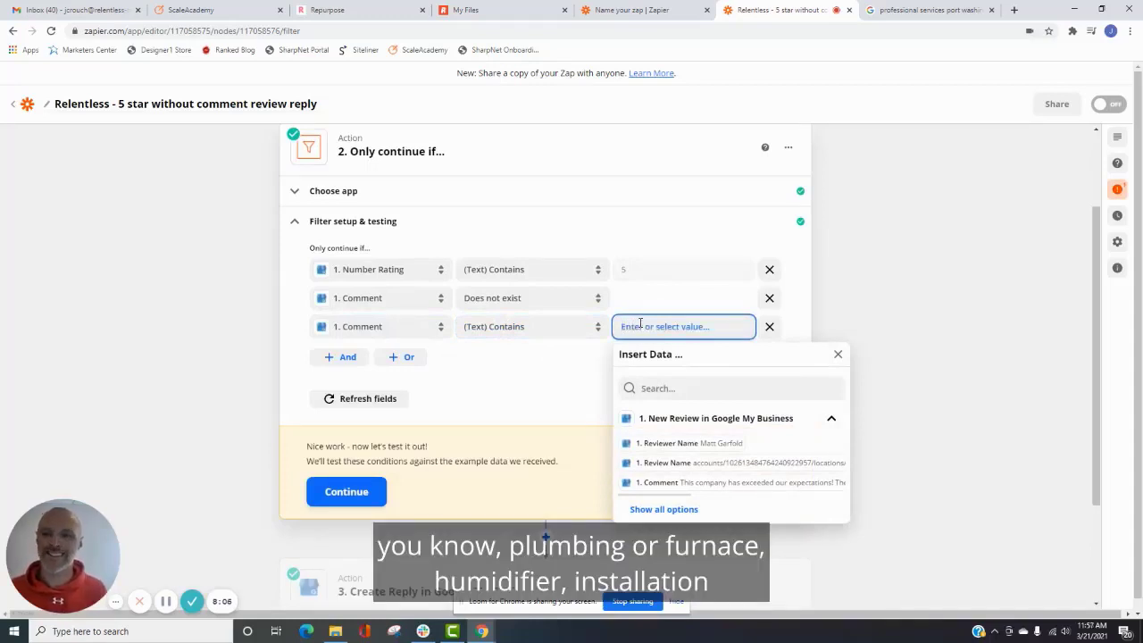
click(769, 326)
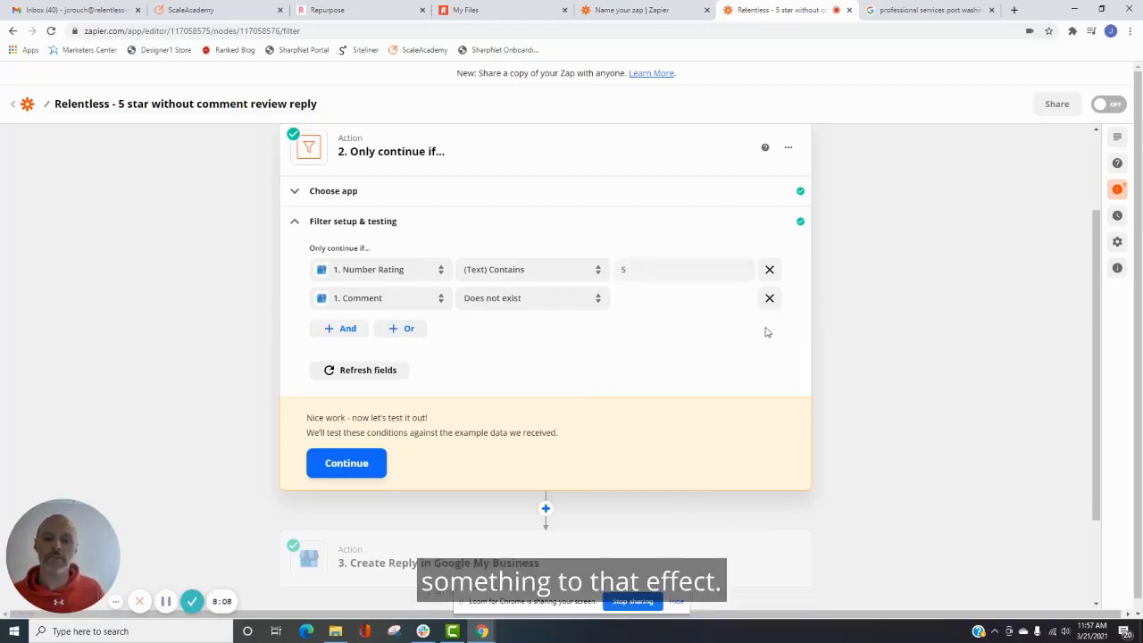
mouse_move(622, 338)
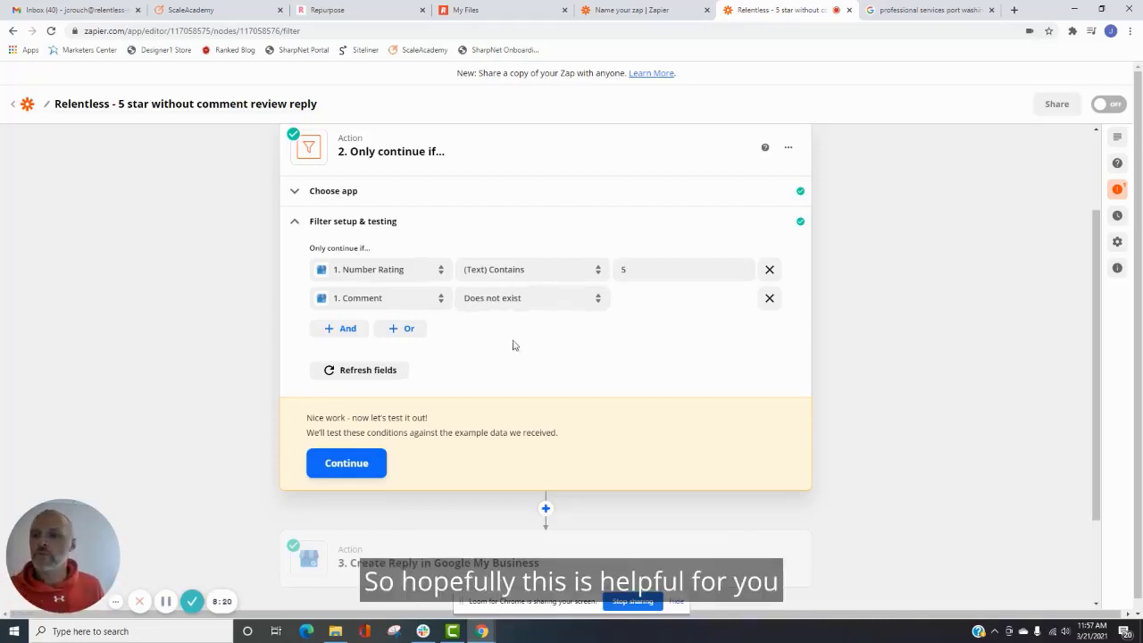
mouse_move(523, 332)
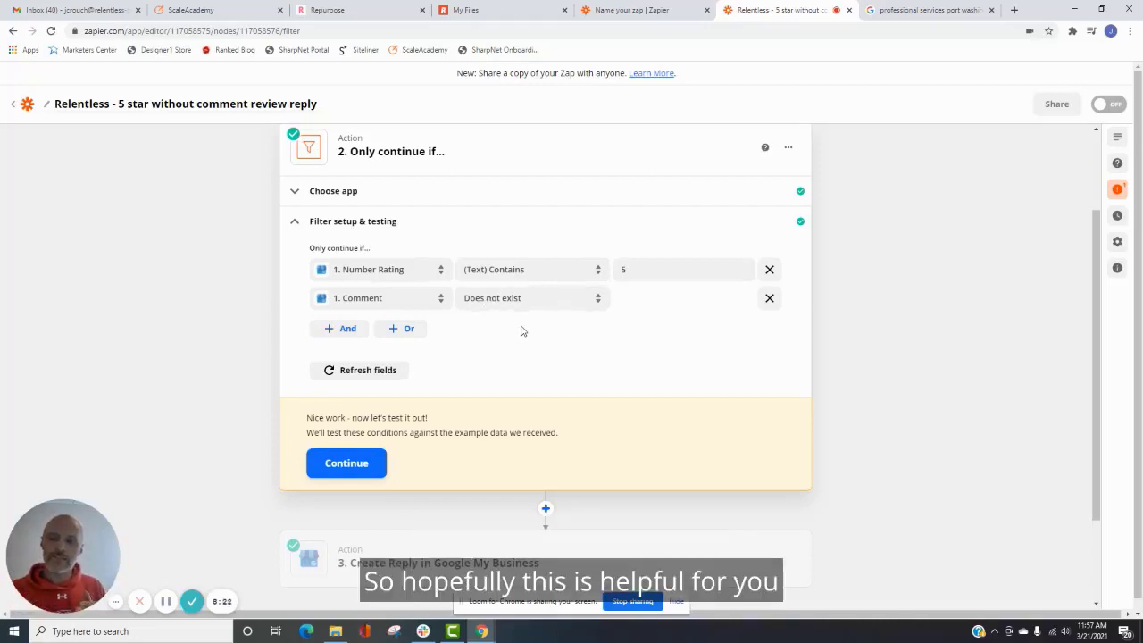